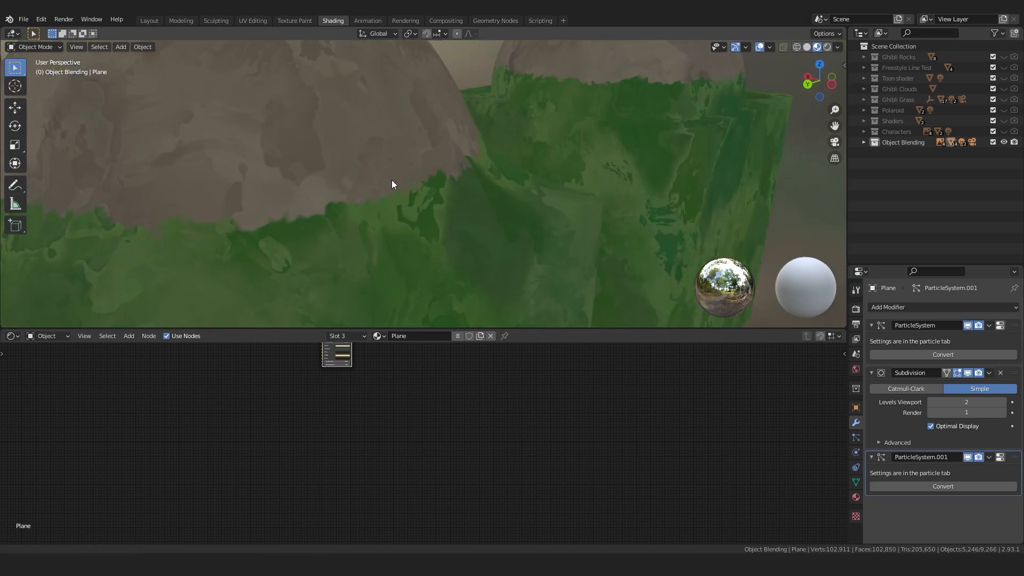
Step: Select the grass-covered cube example, switch to Solid shading, and inspect its dome in edit mode
{"action": "left_click", "coordinate": [333, 163]}
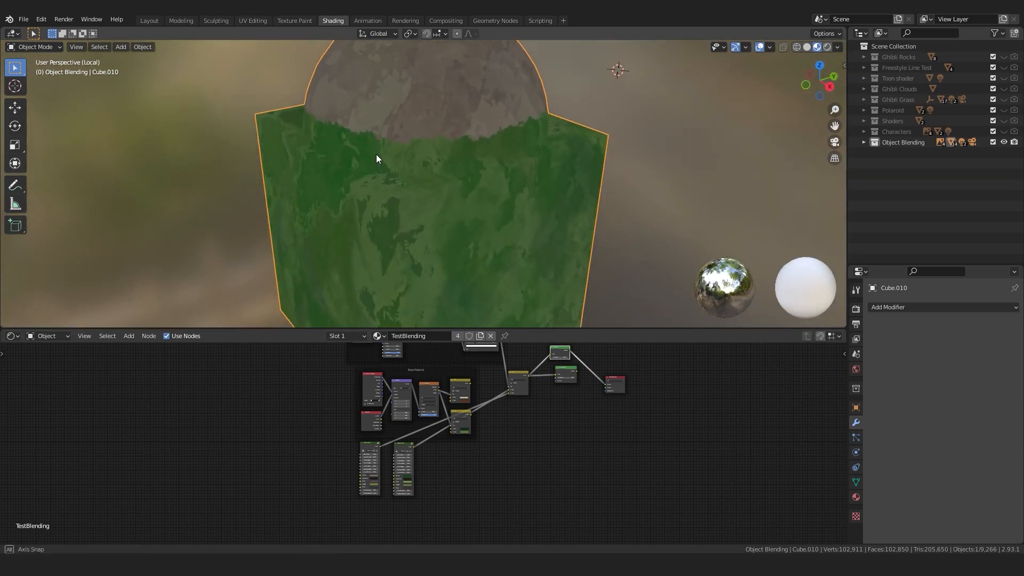
{"action": "key", "text": "z"}
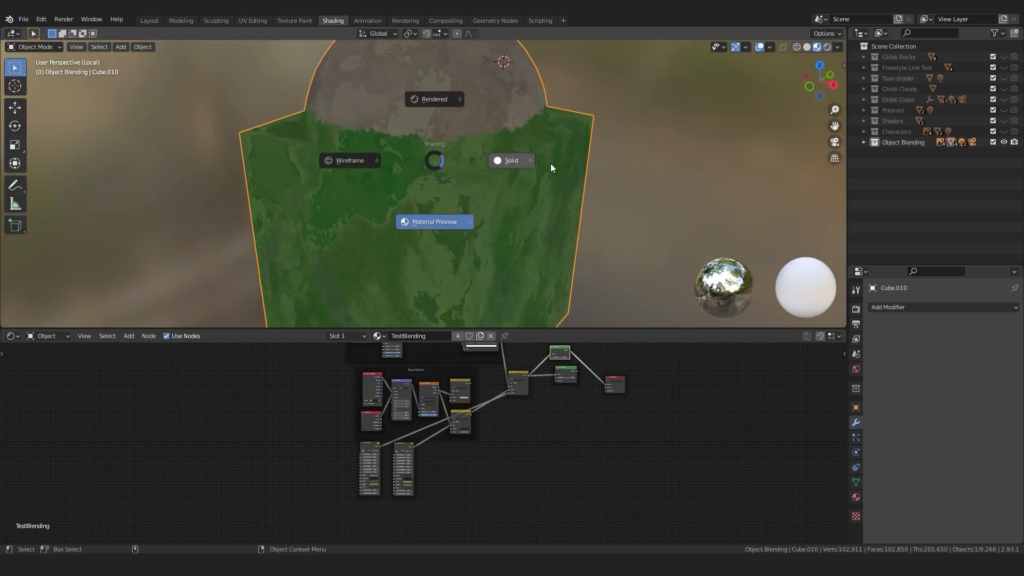
{"action": "left_click", "coordinate": [511, 160]}
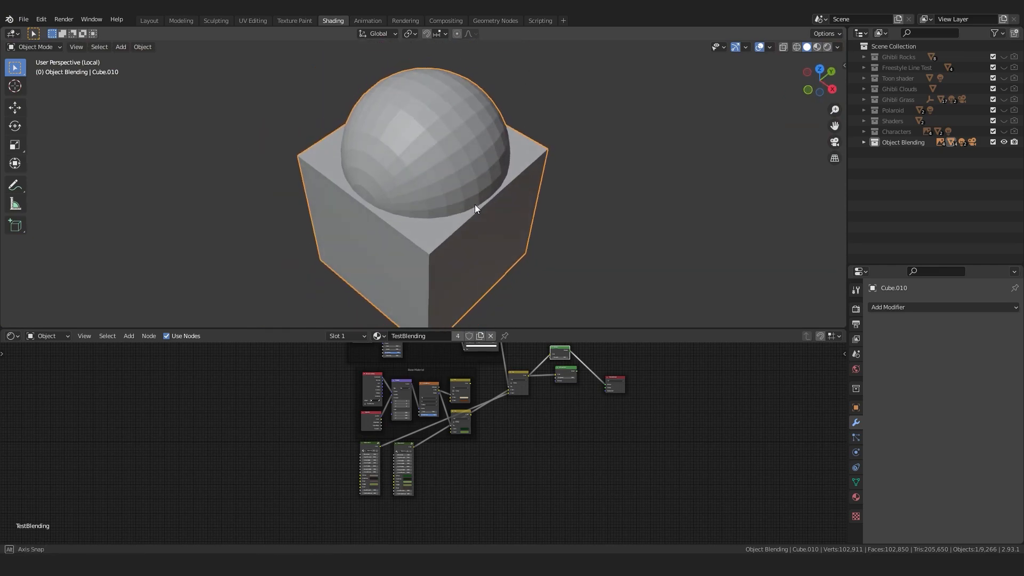
{"action": "key", "text": "Tab"}
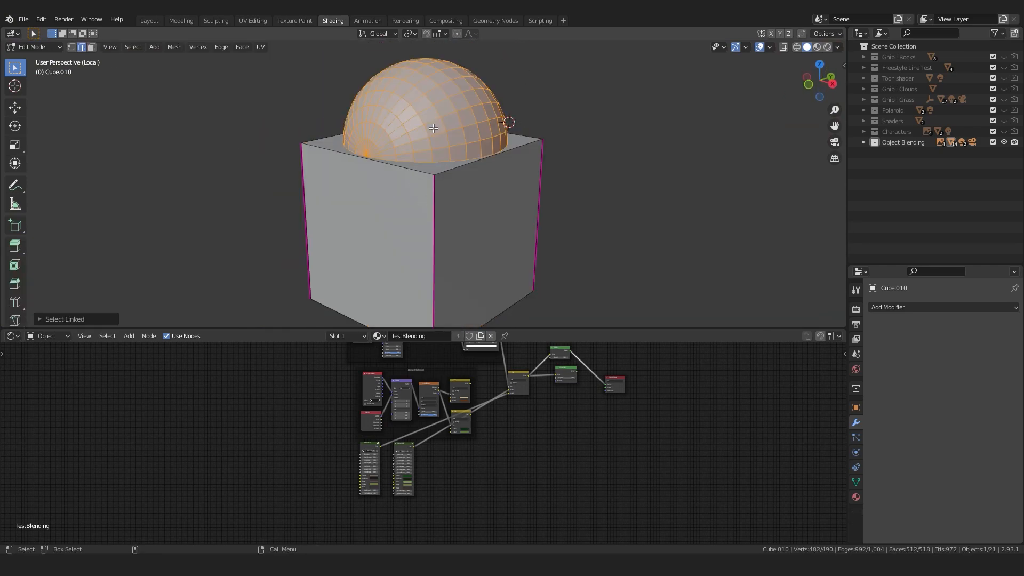
{"action": "key", "text": "Tab"}
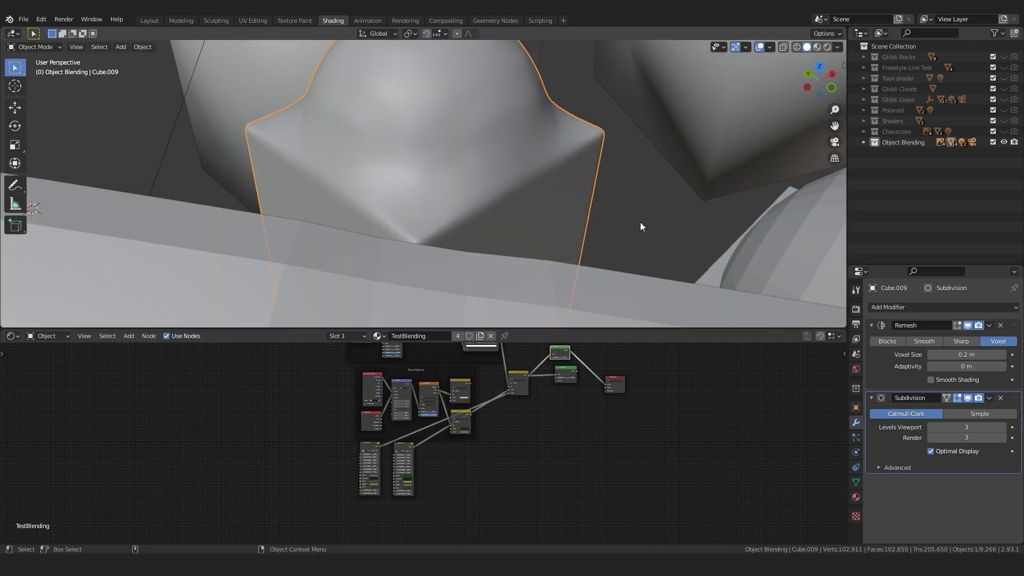
Step: Toggle the Remesh modifier off and back on, then view the merged mesh in edit mode
{"action": "left_click", "coordinate": [977, 325]}
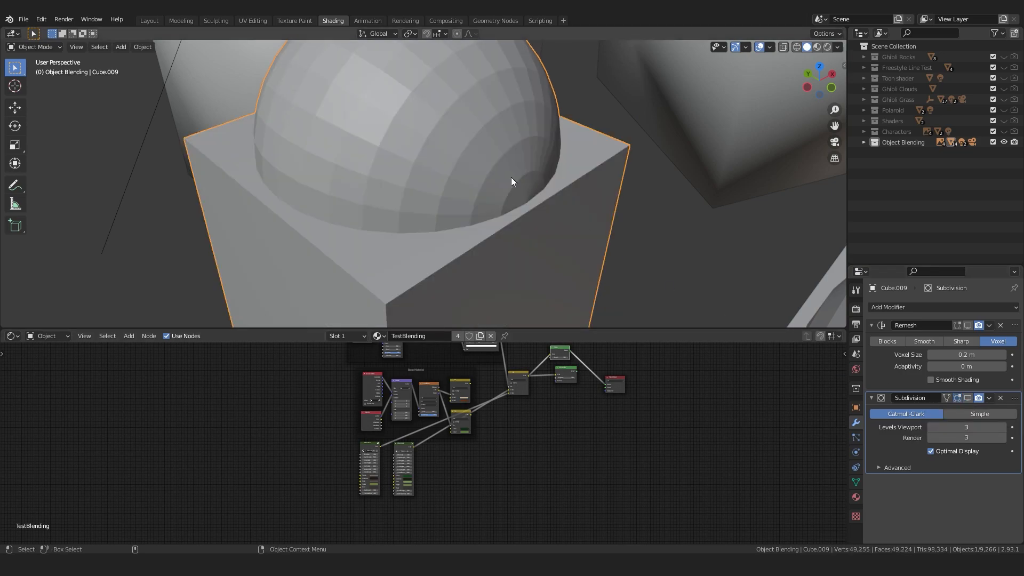
{"action": "key", "text": "Tab"}
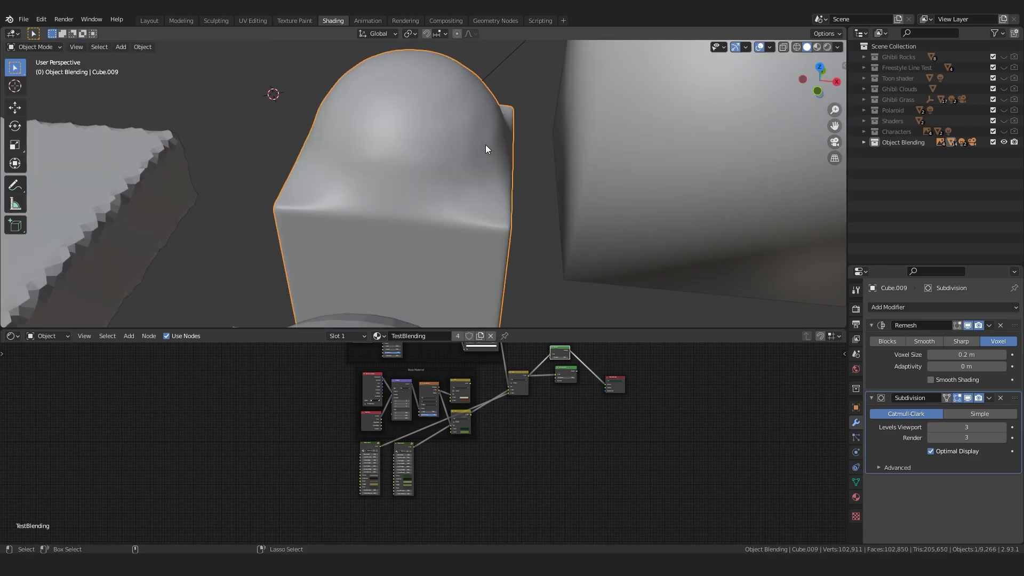
{"action": "key", "text": "Tab"}
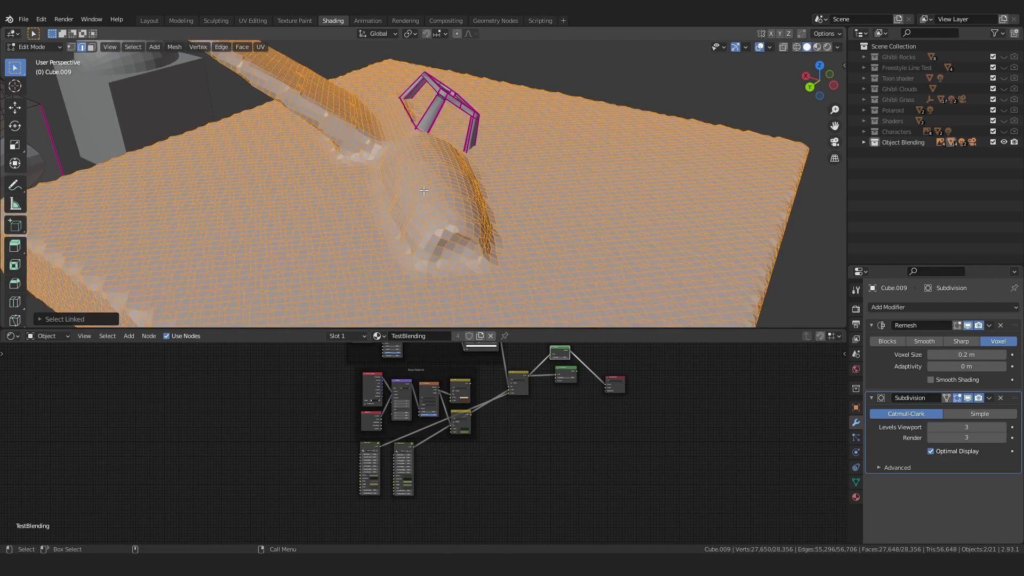
{"action": "key", "text": "Tab"}
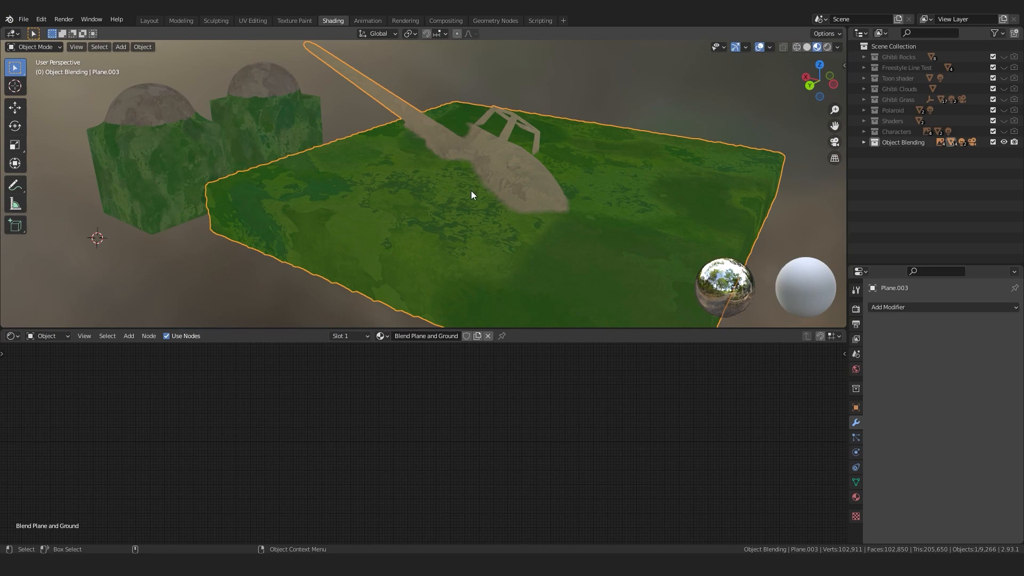
{"action": "mouse_move", "coordinate": [514, 246]}
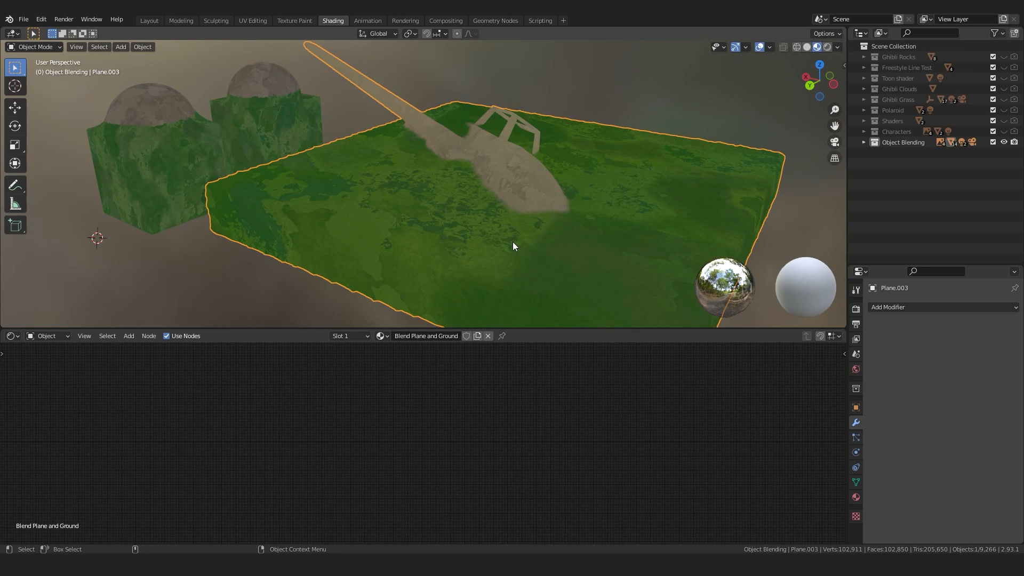
{"action": "mouse_move", "coordinate": [531, 171]}
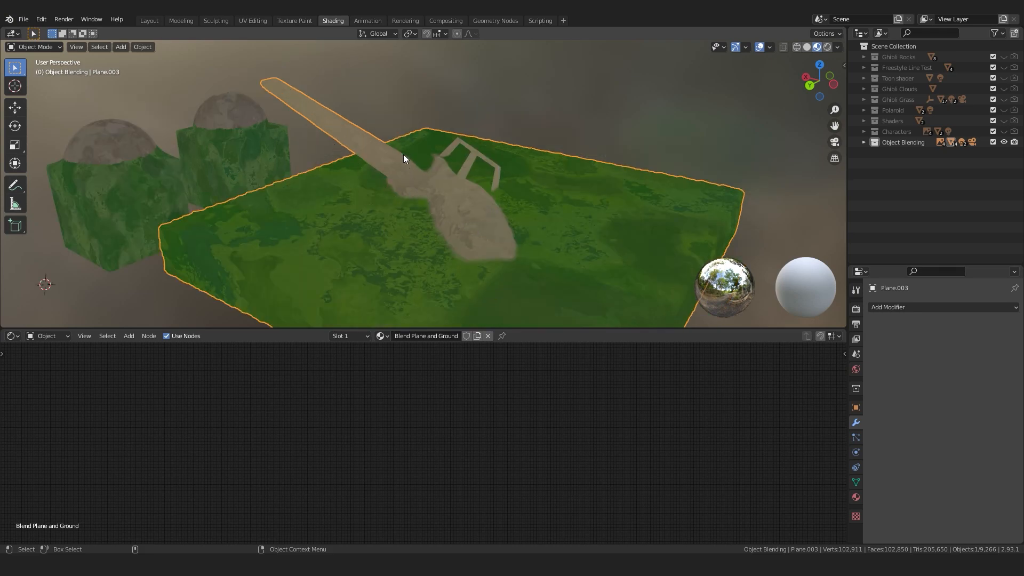
{"action": "mouse_move", "coordinate": [554, 232]}
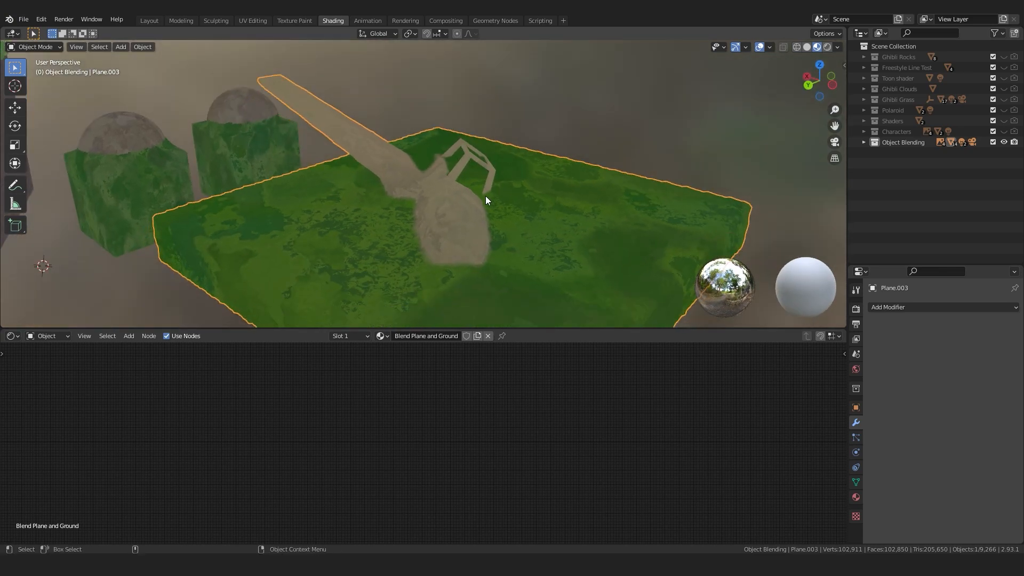
{"action": "key", "text": "Tab"}
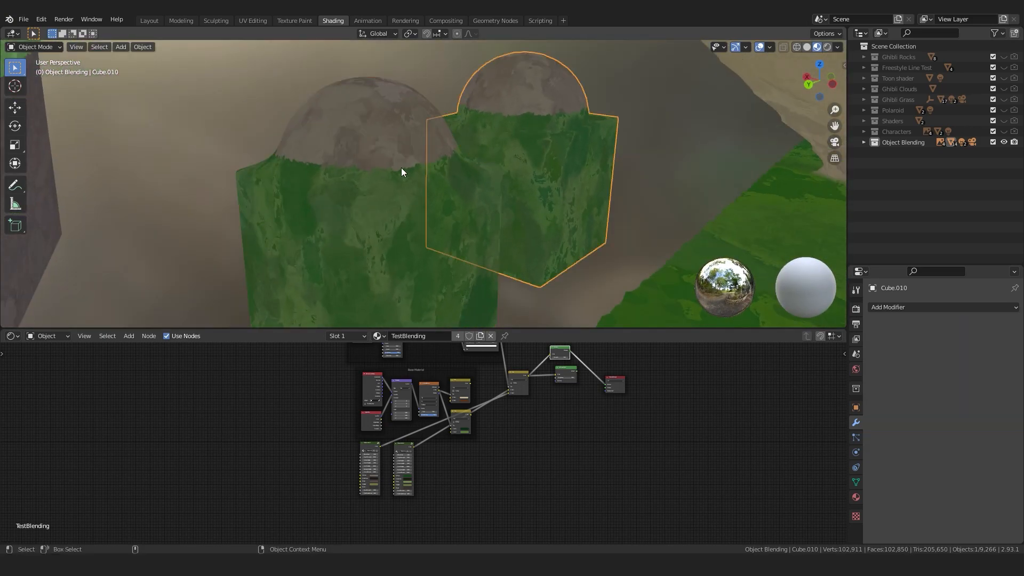
{"action": "left_click_drag", "start_coordinate": [402, 172], "coordinate": [320, 208]}
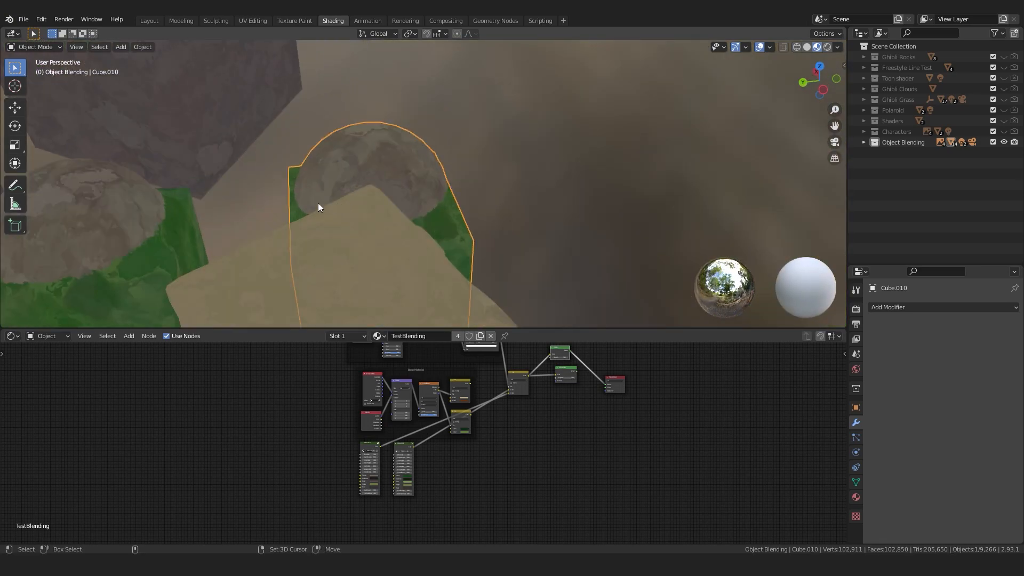
{"action": "key", "text": "Tab"}
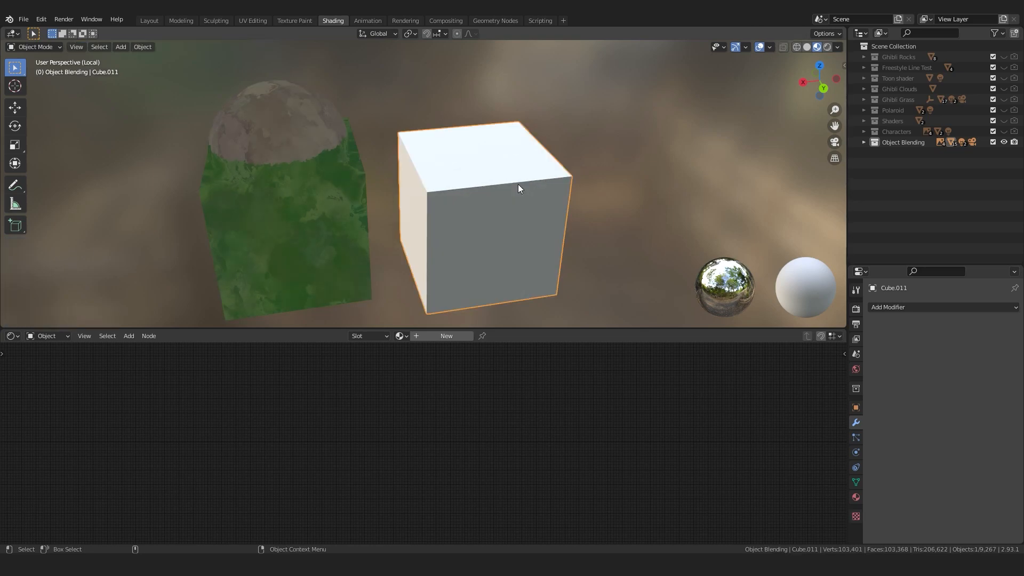
Step: Place a sphere dome on top of the new cube and create a new material
{"action": "key", "text": "g"}
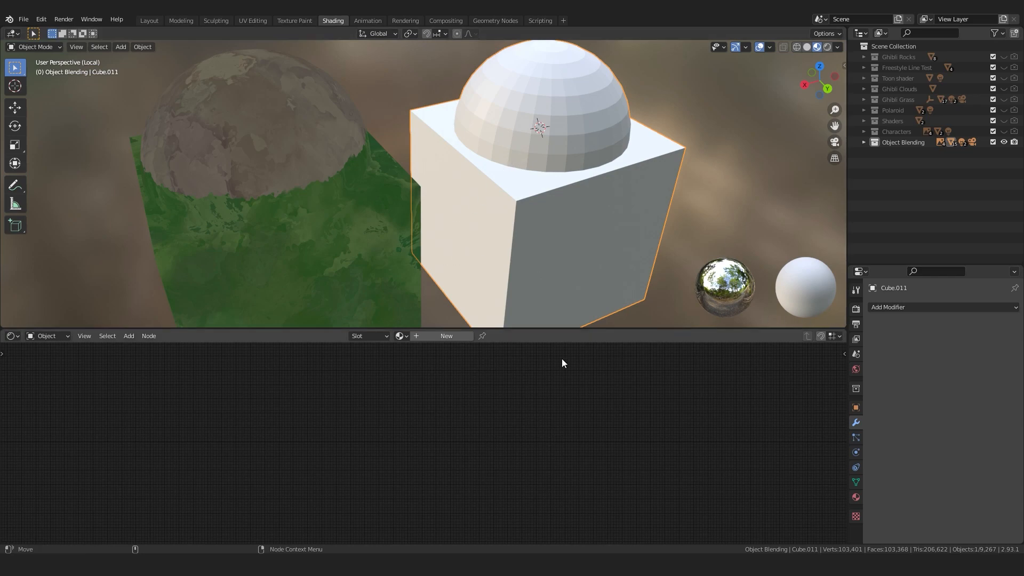
{"action": "left_click", "coordinate": [399, 335]}
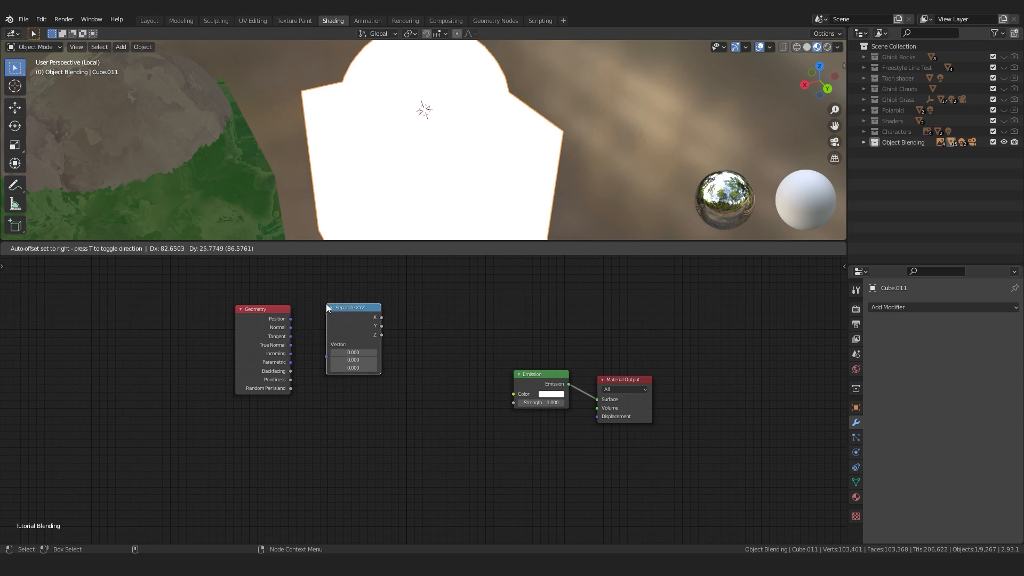
Step: Add Separate XYZ, Math Add and Noise nodes, mixing Z and noise with Color Burn
{"action": "left_click", "coordinate": [410, 350]}
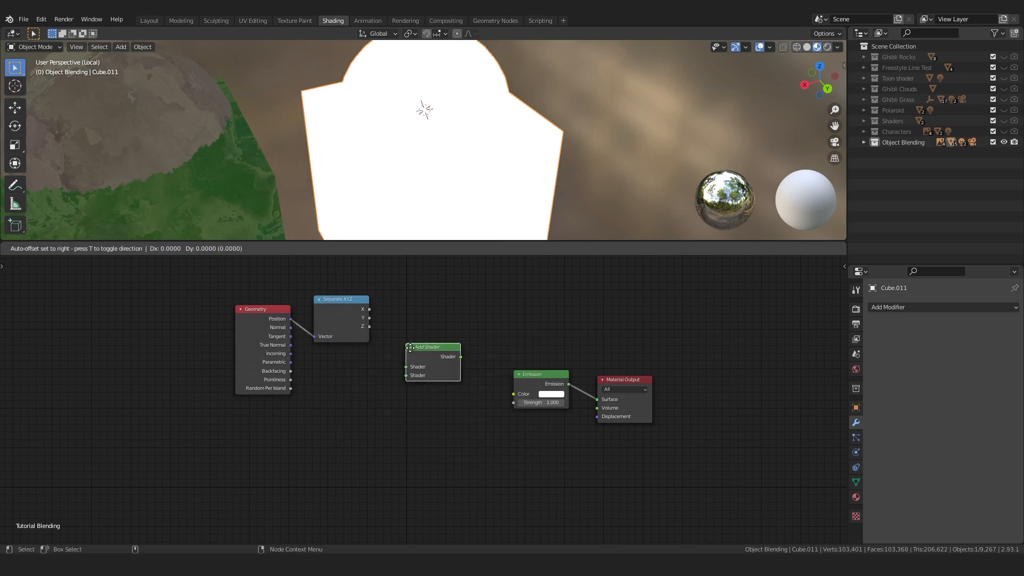
{"action": "type", "text": "math"}
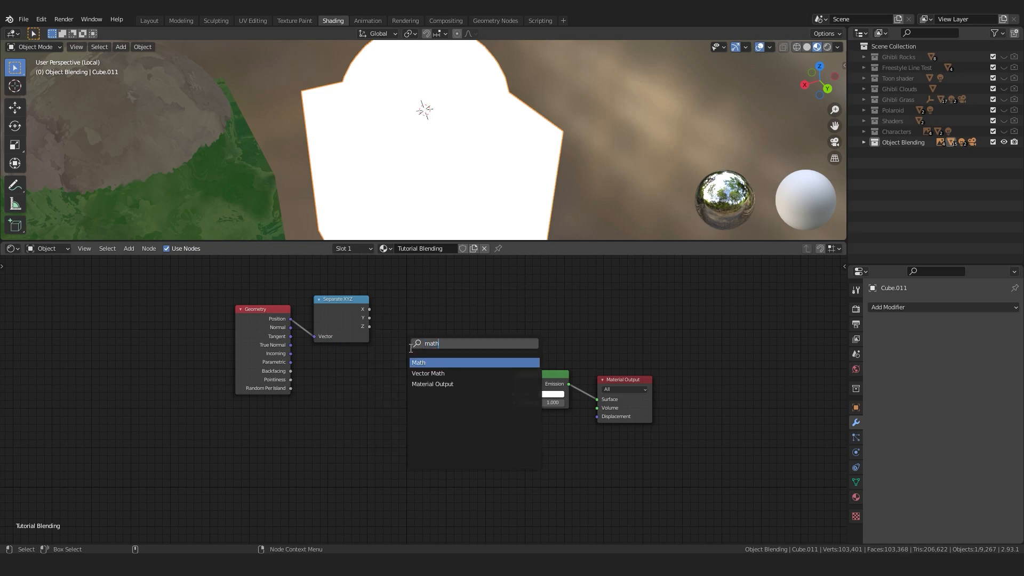
{"action": "left_click", "coordinate": [418, 362]}
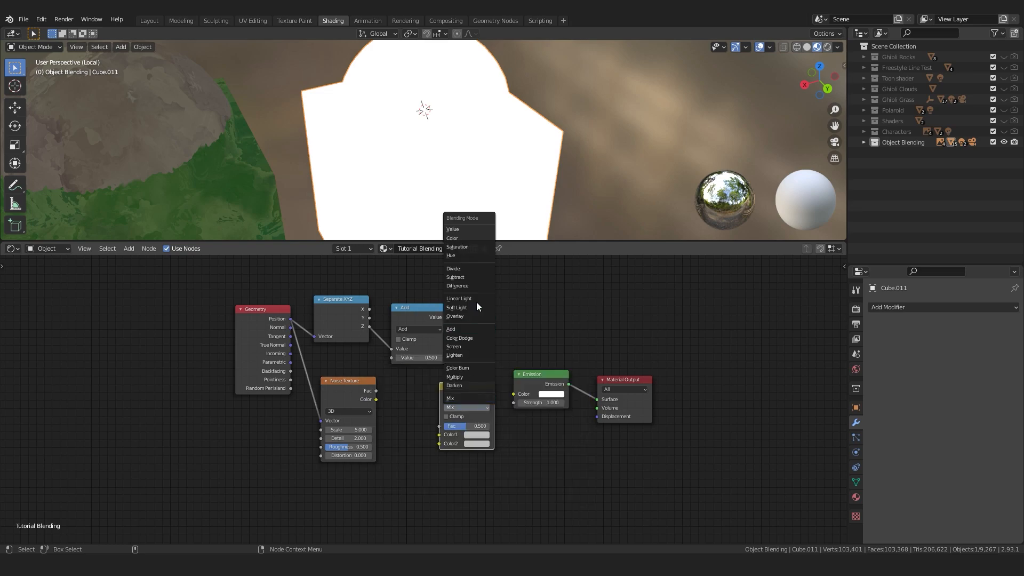
{"action": "left_click", "coordinate": [457, 367]}
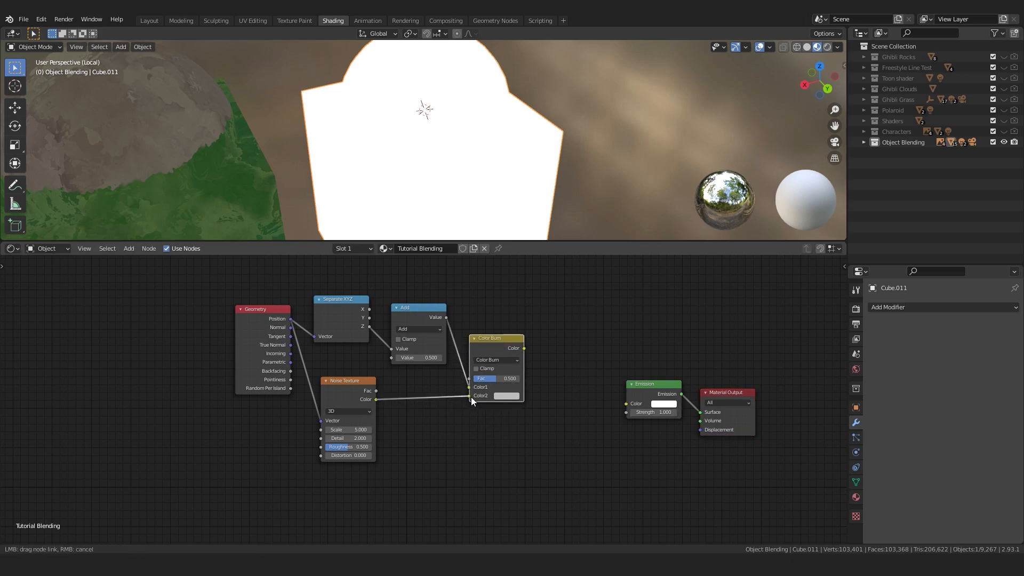
{"action": "left_click", "coordinate": [469, 395]}
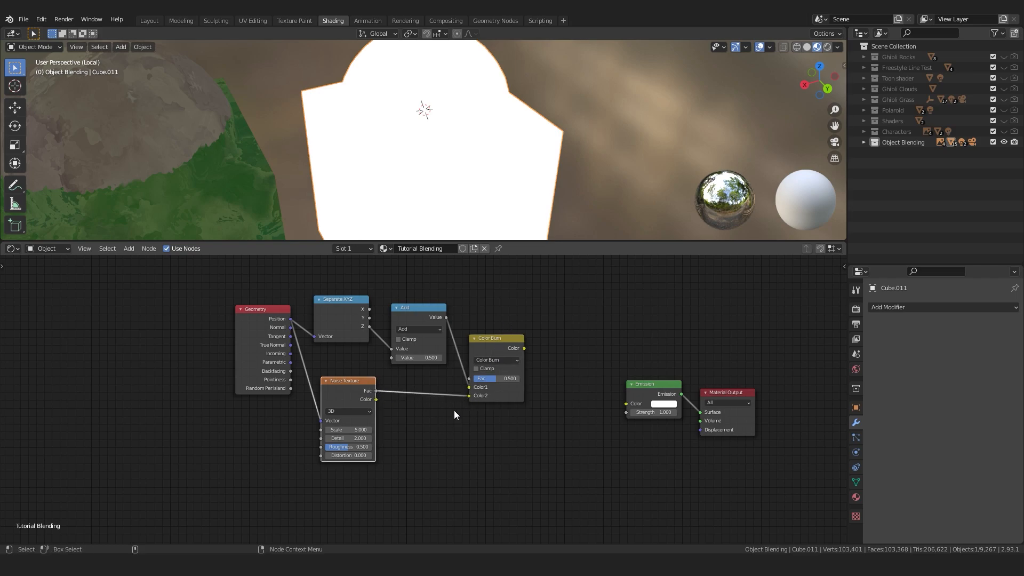
{"action": "mouse_move", "coordinate": [505, 347]}
{"action": "type", "text": "co"}
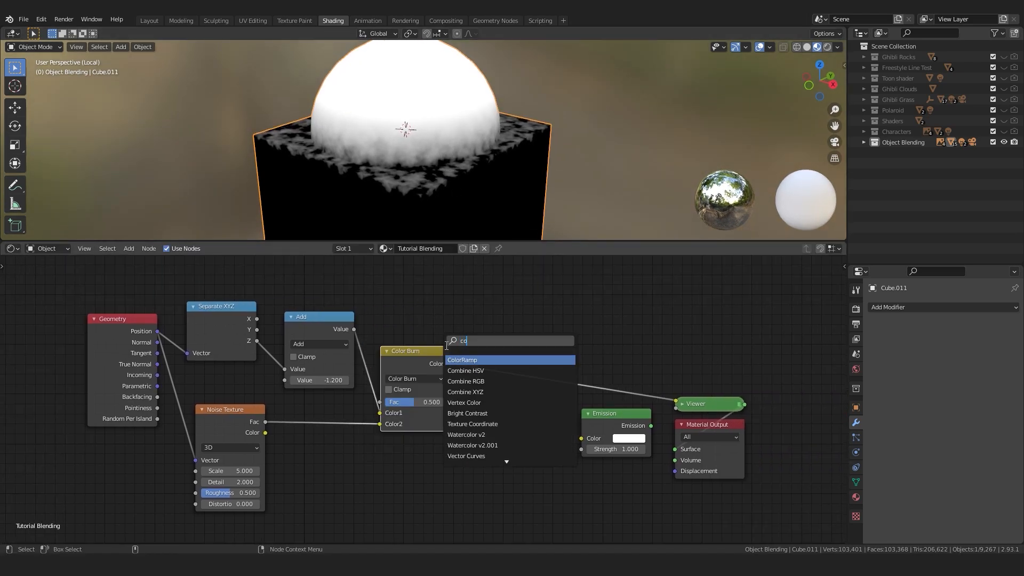
Step: Sharpen the Color Burn mask with a ColorRamp and box-select the mask nodes
{"action": "left_click", "coordinate": [462, 359]}
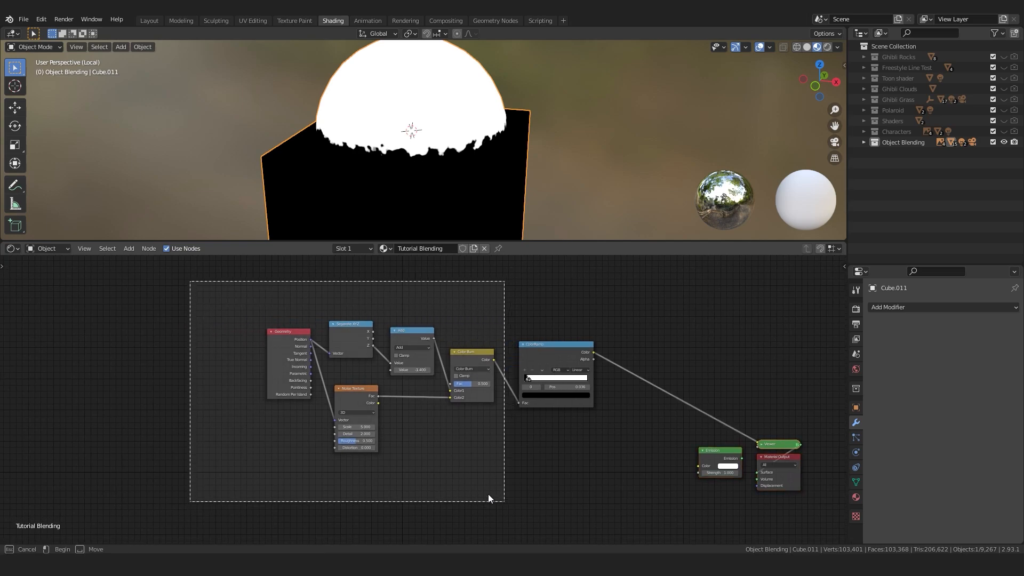
{"action": "left_click", "coordinate": [418, 303]}
{"action": "type", "text": "gr"}
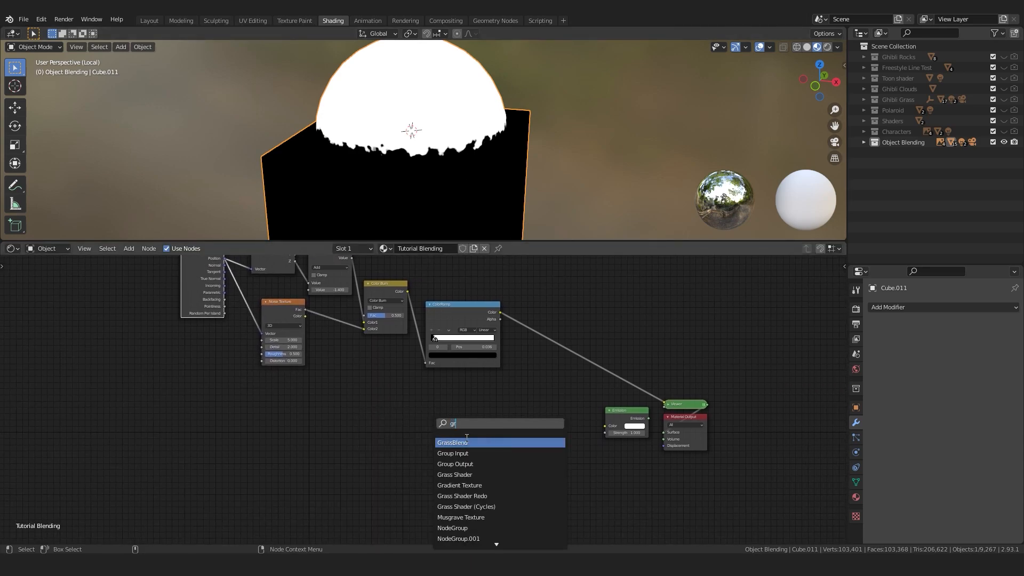
Step: Add two watercolour texture groups mixed by the mask, recolouring the second texture
{"action": "left_click", "coordinate": [457, 442]}
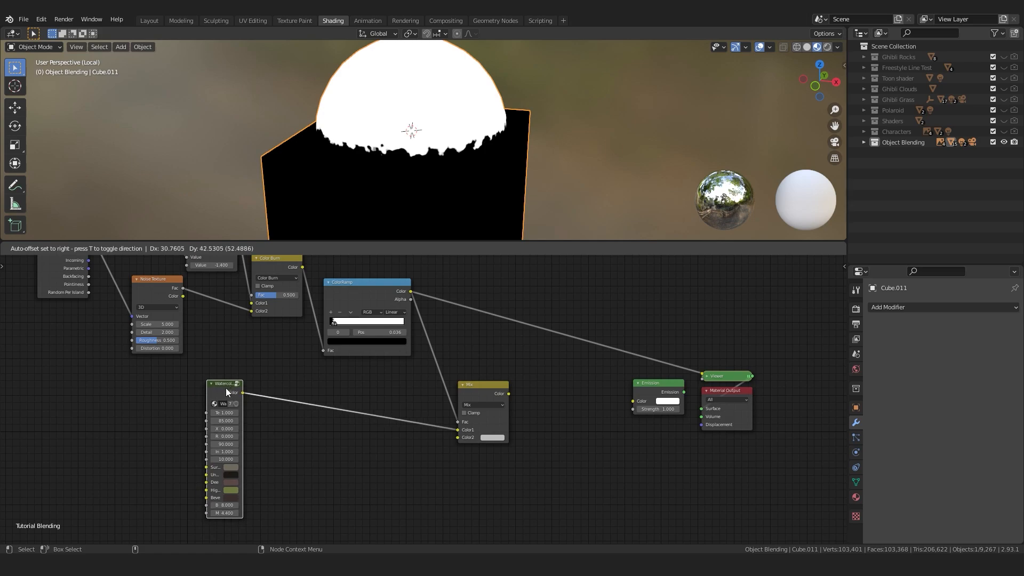
{"action": "left_click", "coordinate": [494, 438]}
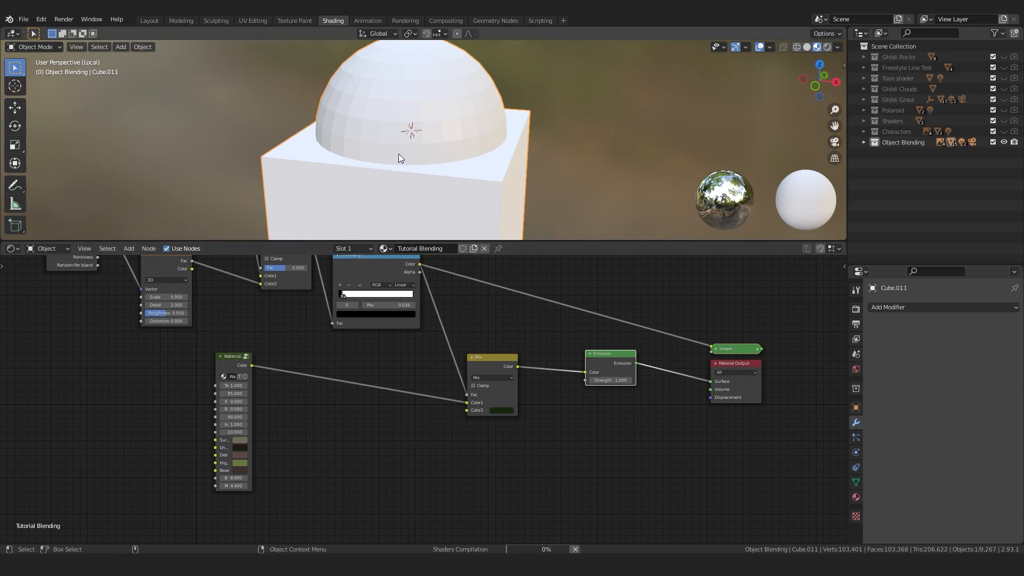
{"action": "mouse_move", "coordinate": [400, 156]}
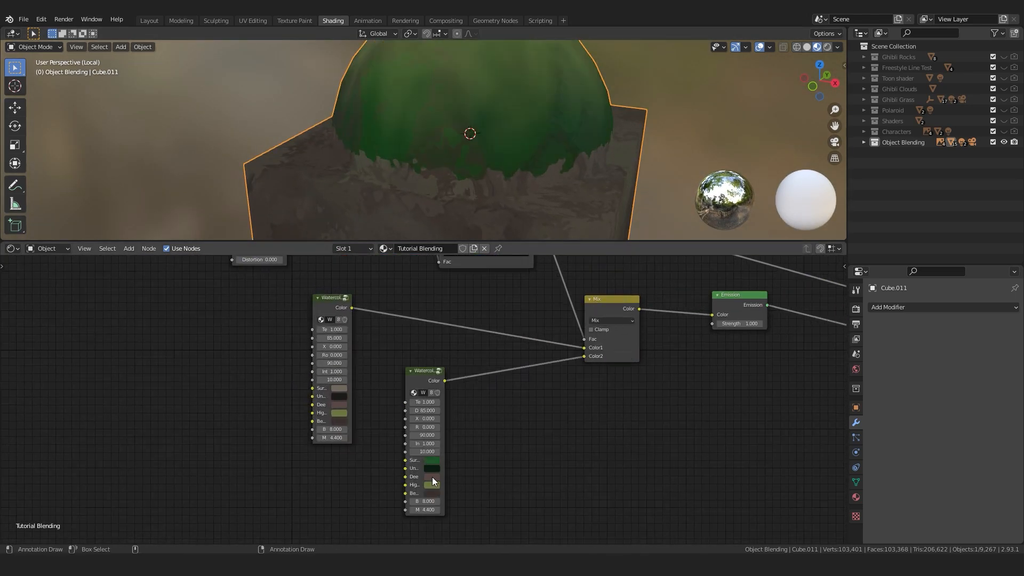
{"action": "left_click", "coordinate": [430, 483]}
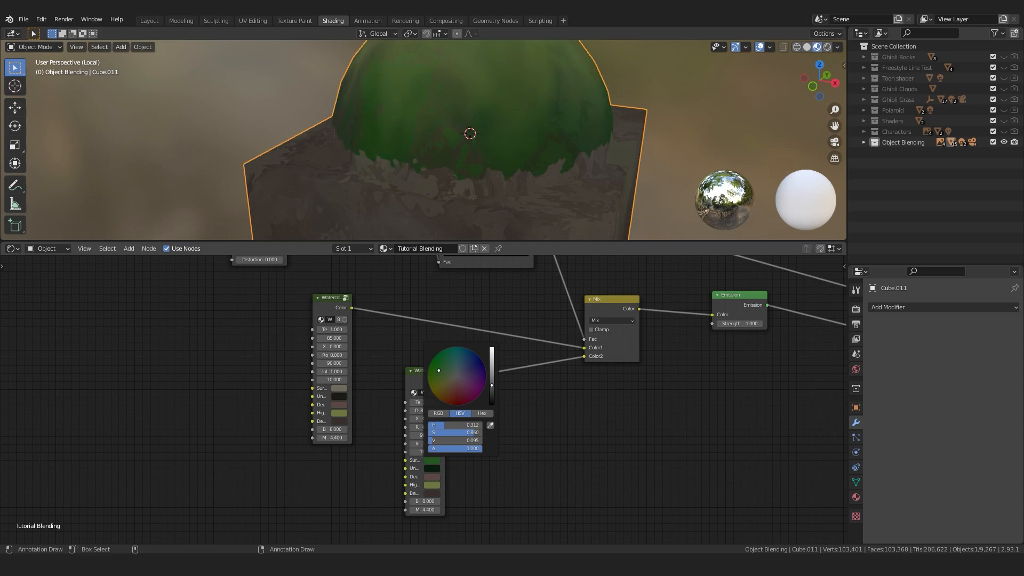
Step: Tweak the mask nodes so the Add offset reads -1.700 for a ragged grass edge
{"action": "left_click", "coordinate": [430, 481]}
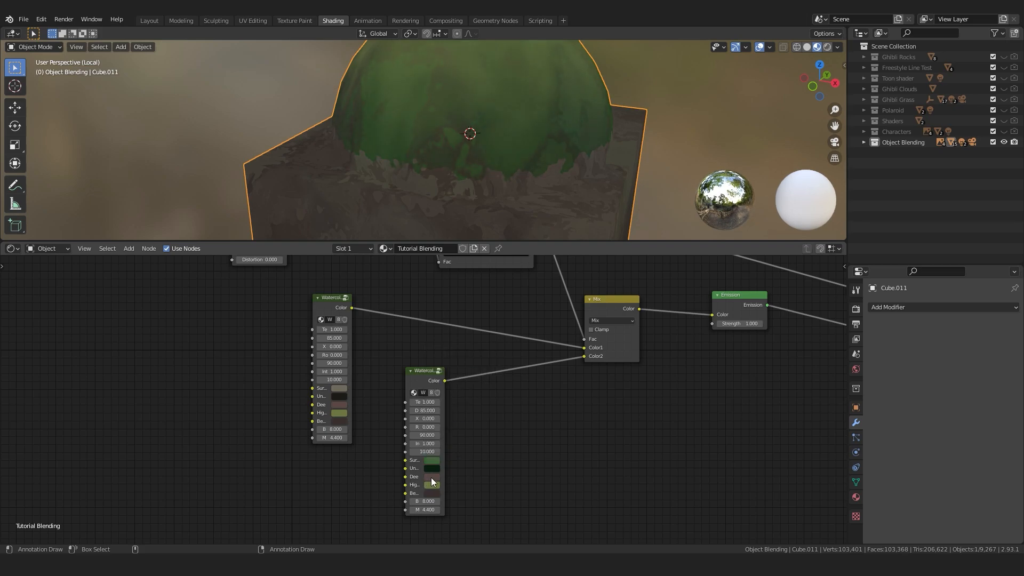
{"action": "left_click", "coordinate": [430, 485]}
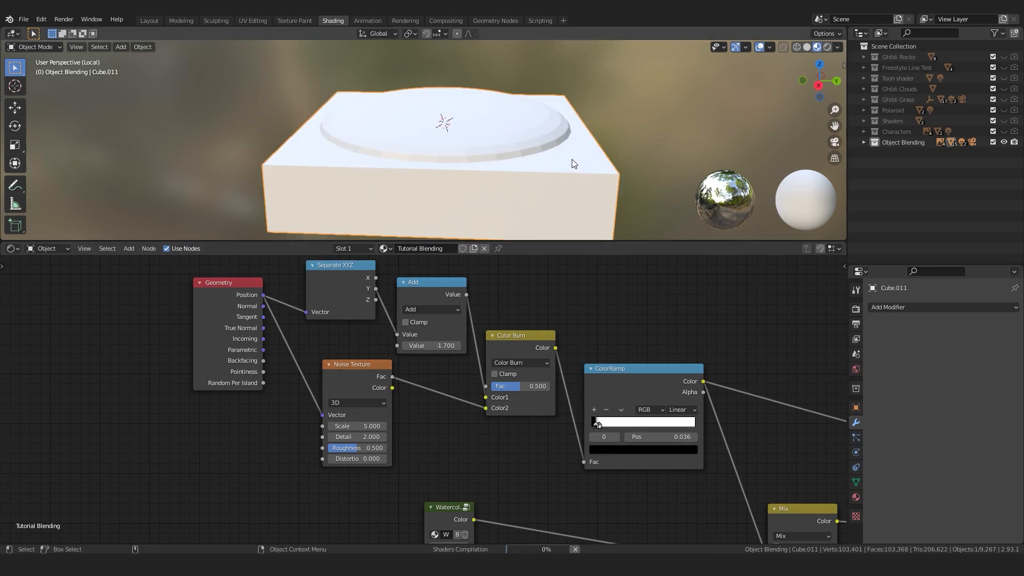
{"action": "mouse_move", "coordinate": [530, 166]}
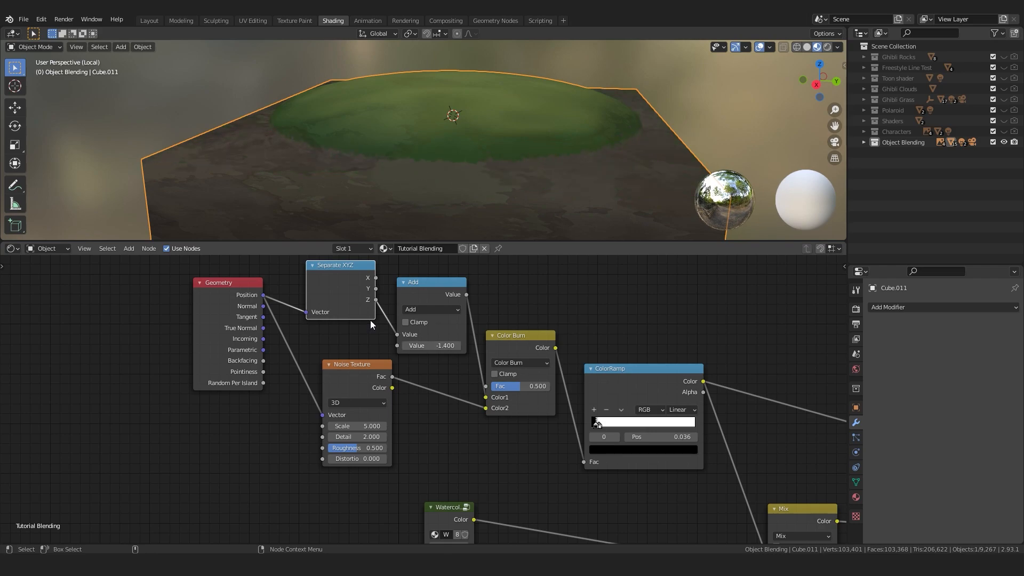
{"action": "mouse_move", "coordinate": [358, 304]}
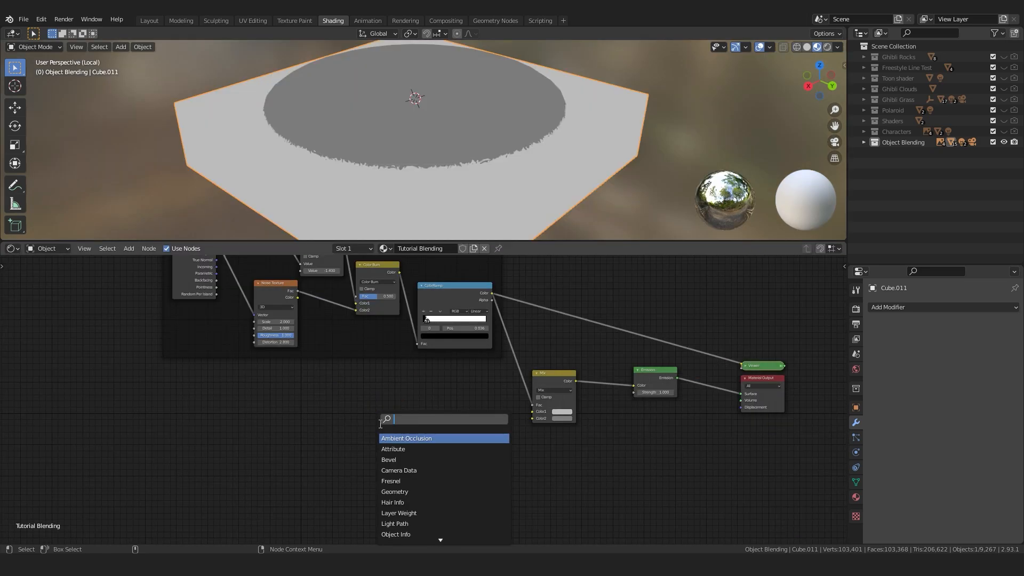
Step: Add an object-mapped Voronoi Texture into the Mix, then select the rock block Cube.011
{"action": "type", "text": "tex"}
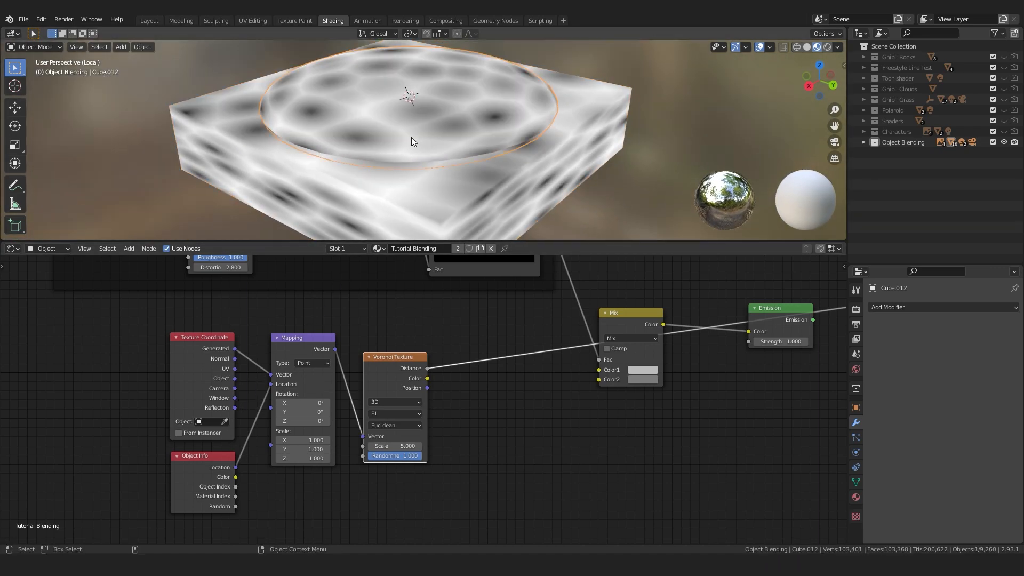
{"action": "left_click", "coordinate": [403, 196]}
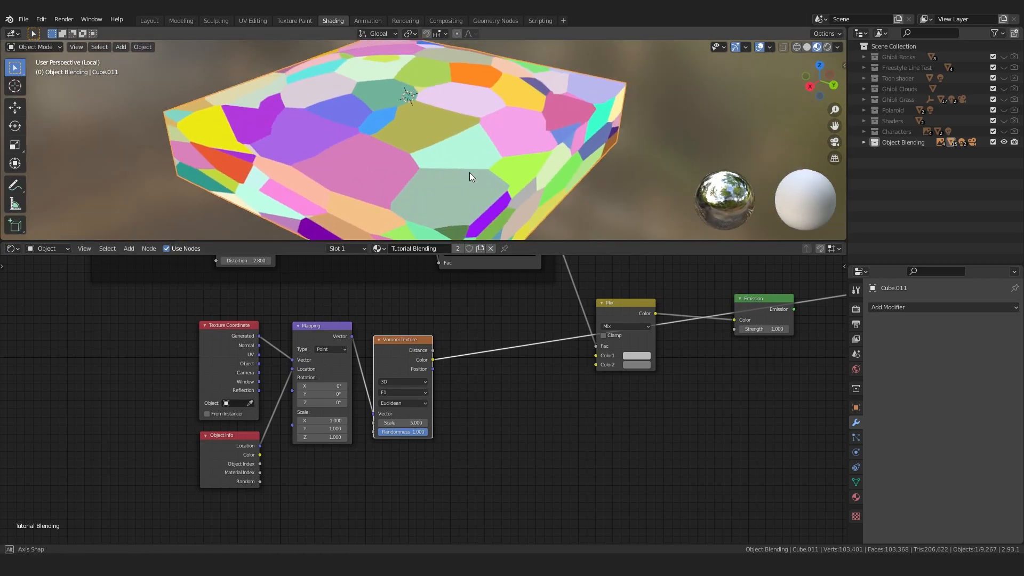
Step: Add a voxel Remesh modifier at 0.2 m and enable smooth shading
{"action": "left_click", "coordinate": [888, 307]}
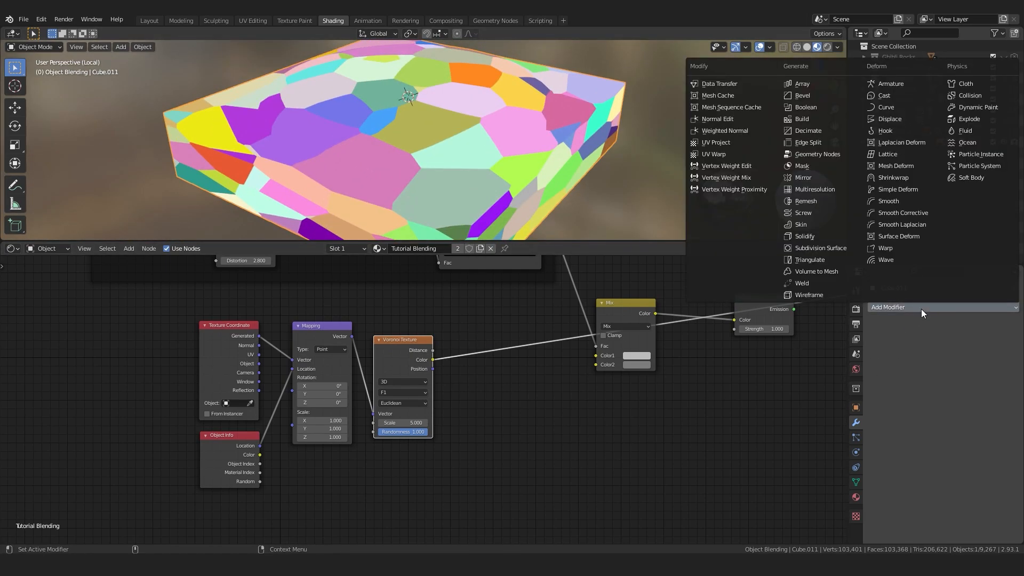
{"action": "mouse_move", "coordinate": [809, 259]}
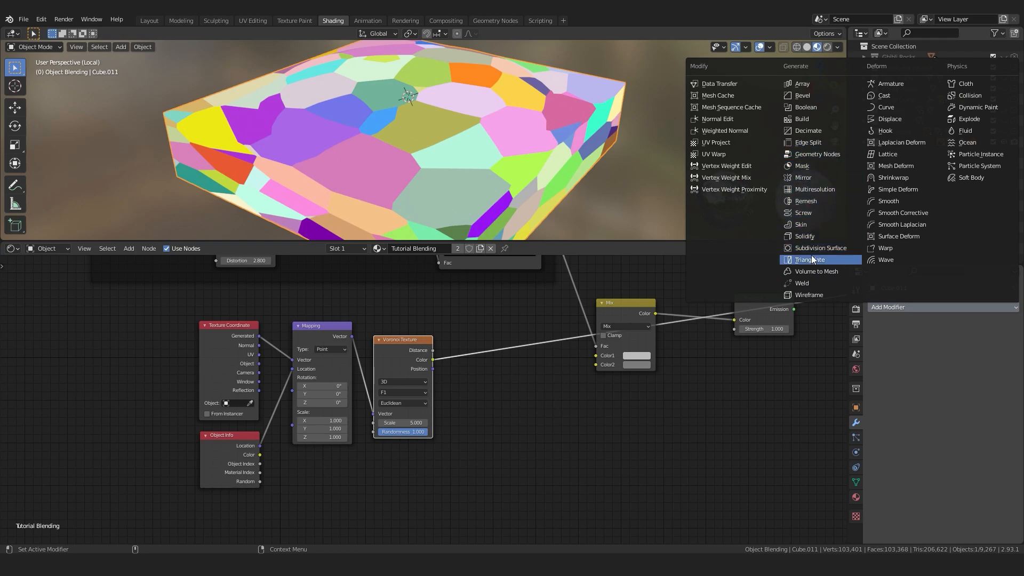
{"action": "left_click", "coordinate": [805, 200]}
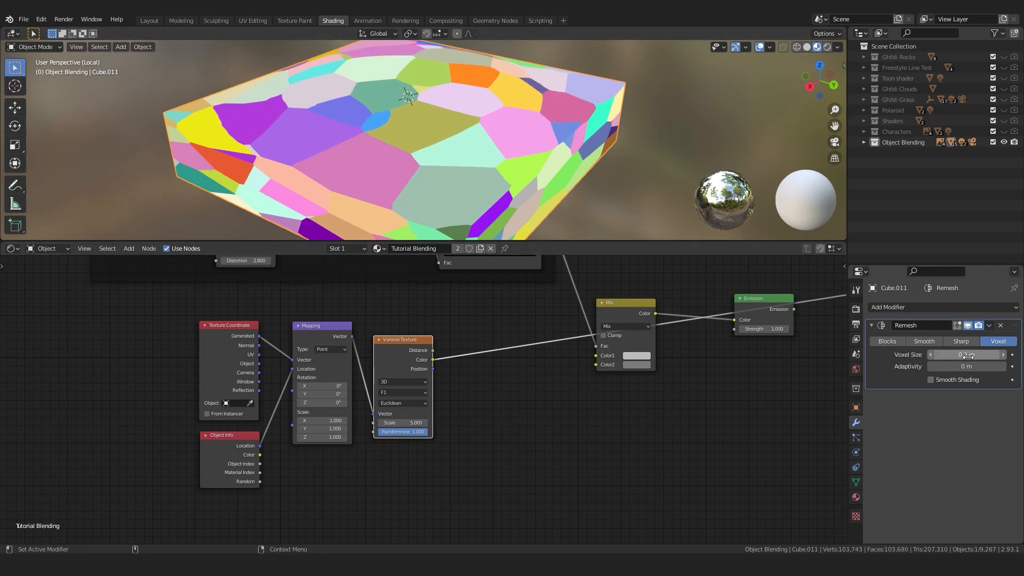
{"action": "left_click", "coordinate": [931, 379]}
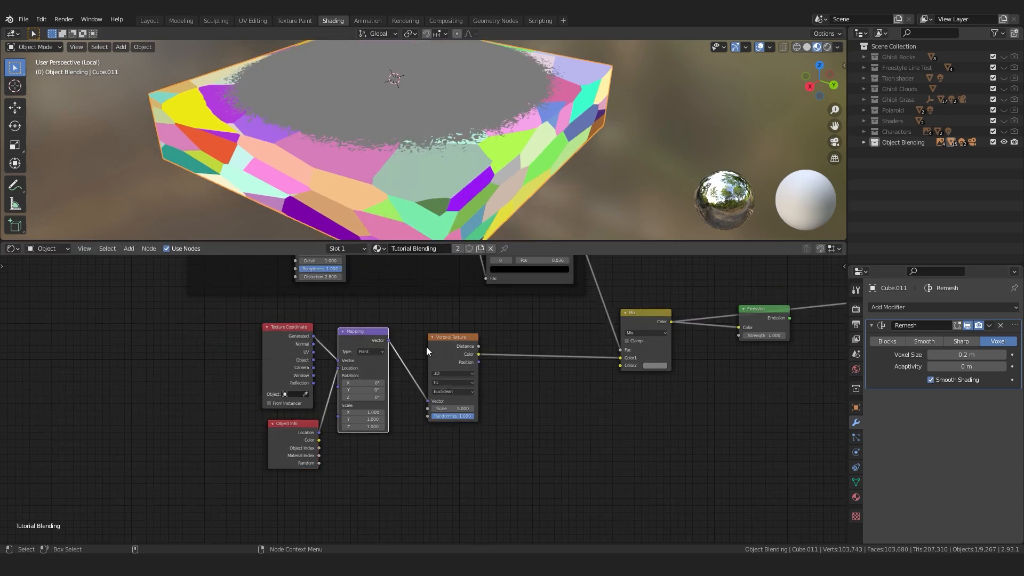
Step: Add a MixRGB node driven by Voronoi Color with dark and light green colours
{"action": "type", "text": "mix"}
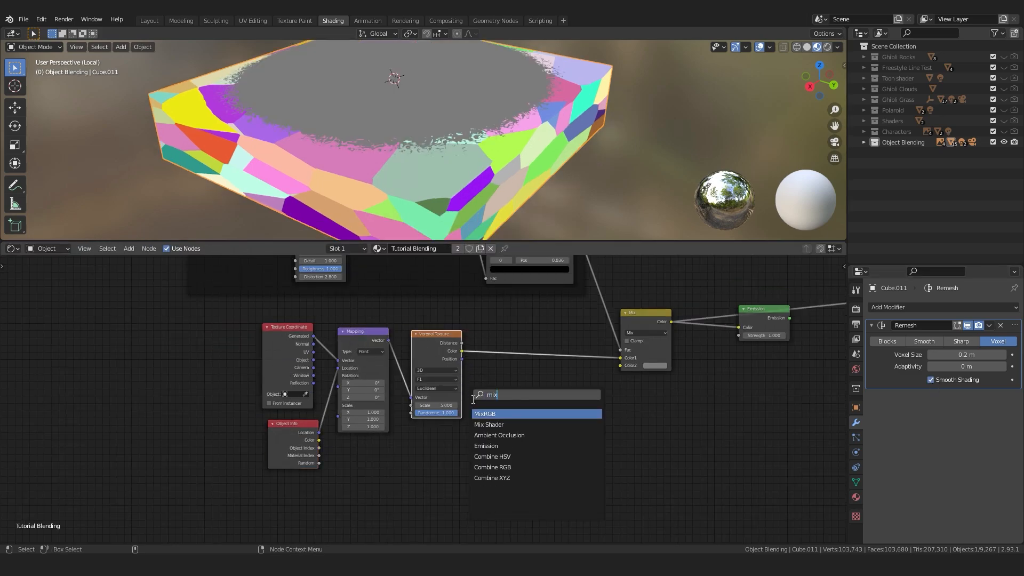
{"action": "left_click", "coordinate": [485, 413]}
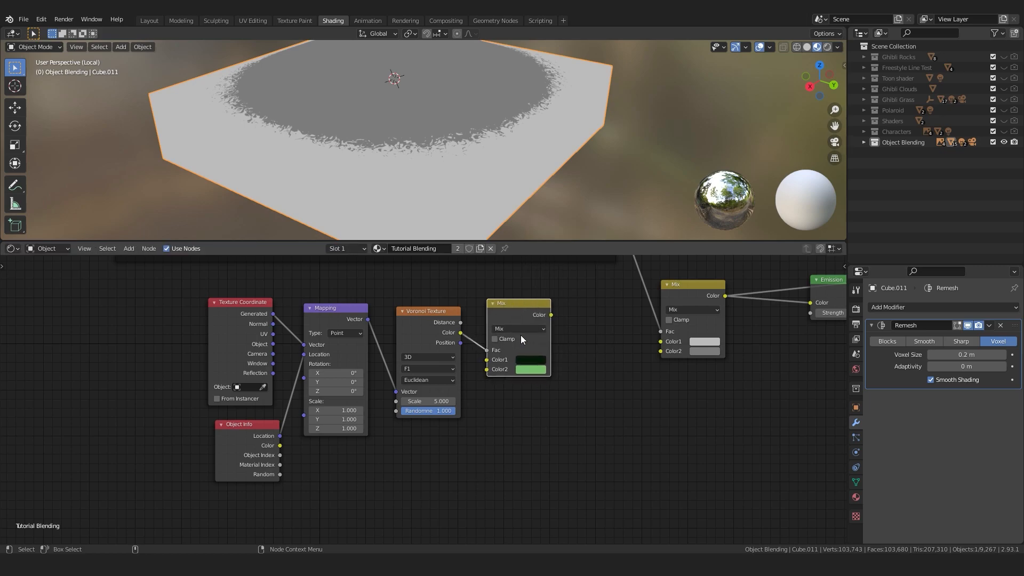
{"action": "left_click", "coordinate": [529, 359]}
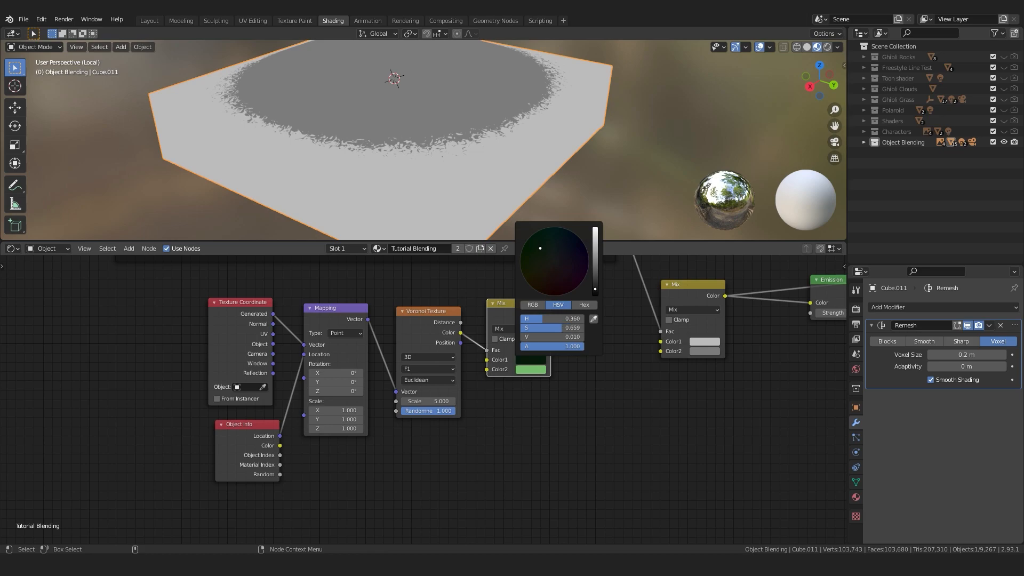
{"action": "left_click", "coordinate": [526, 392]}
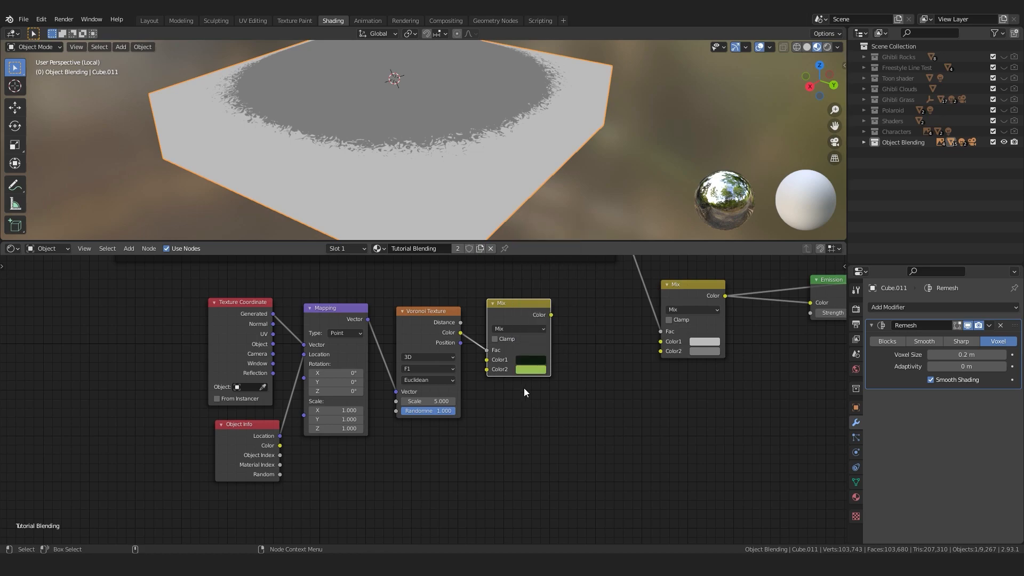
{"action": "left_click", "coordinate": [530, 359]}
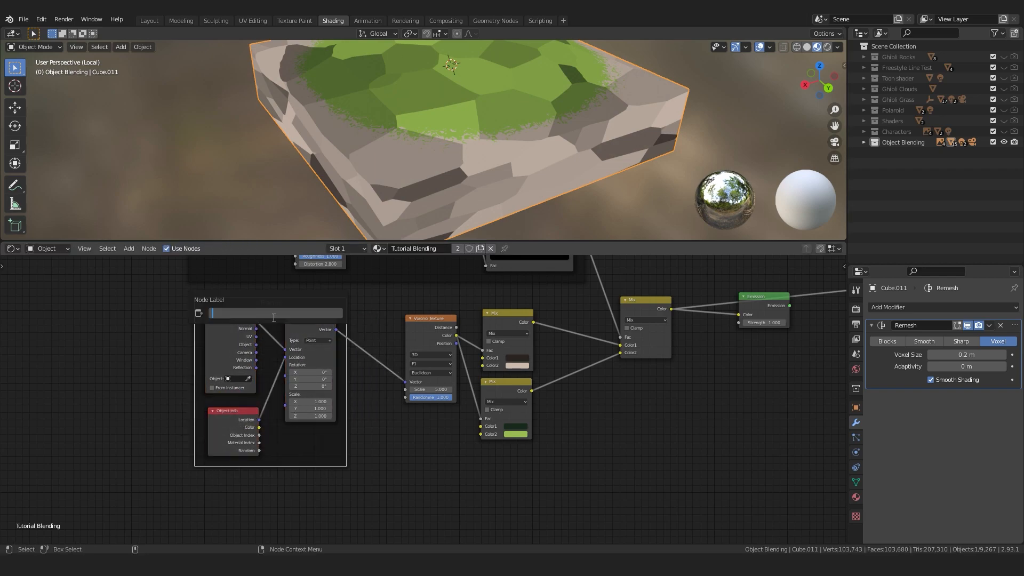
Step: Name the mapping-node frame 'Smooth Material Blend'
{"action": "type", "text": "Smooth Material Blend"}
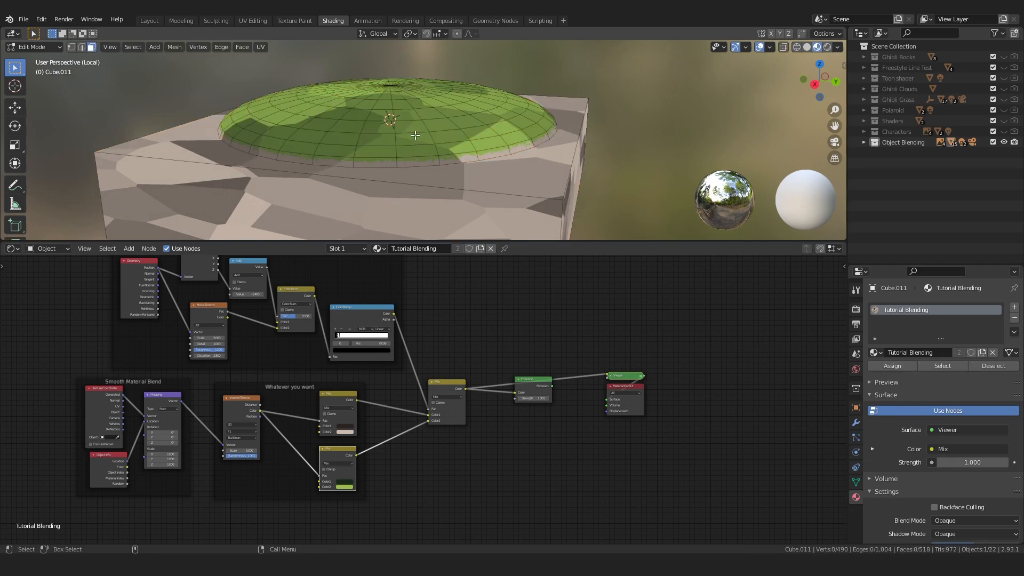
Step: Pick the Cliffs material slot, check the block's modifiers, and move to the Layout workspace
{"action": "left_click", "coordinate": [367, 248]}
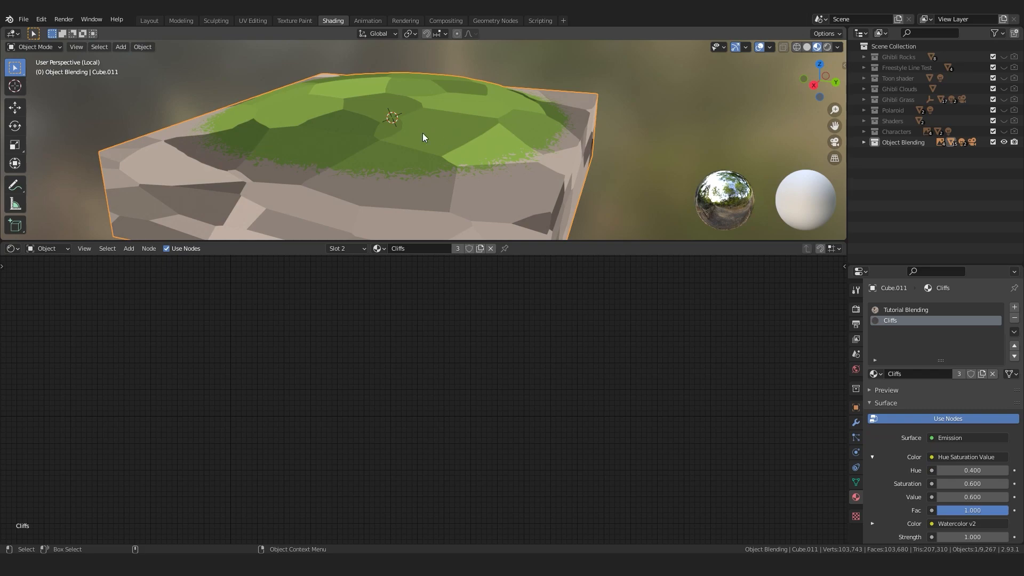
{"action": "left_click", "coordinate": [854, 422]}
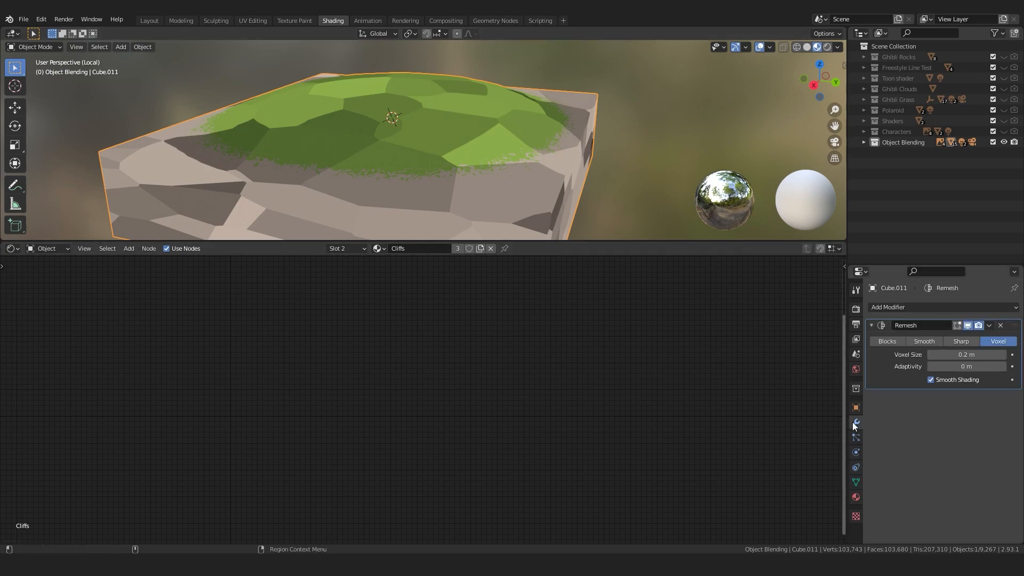
{"action": "left_click", "coordinate": [999, 324]}
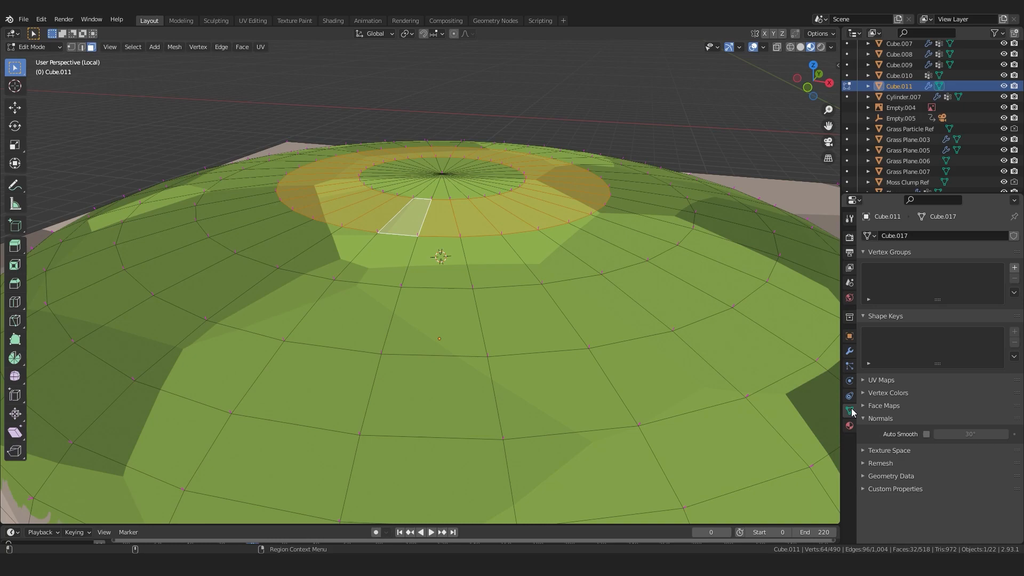
Step: Create a Grass vertex group for the selected top faces and leave Edit Mode
{"action": "left_click", "coordinate": [1014, 268]}
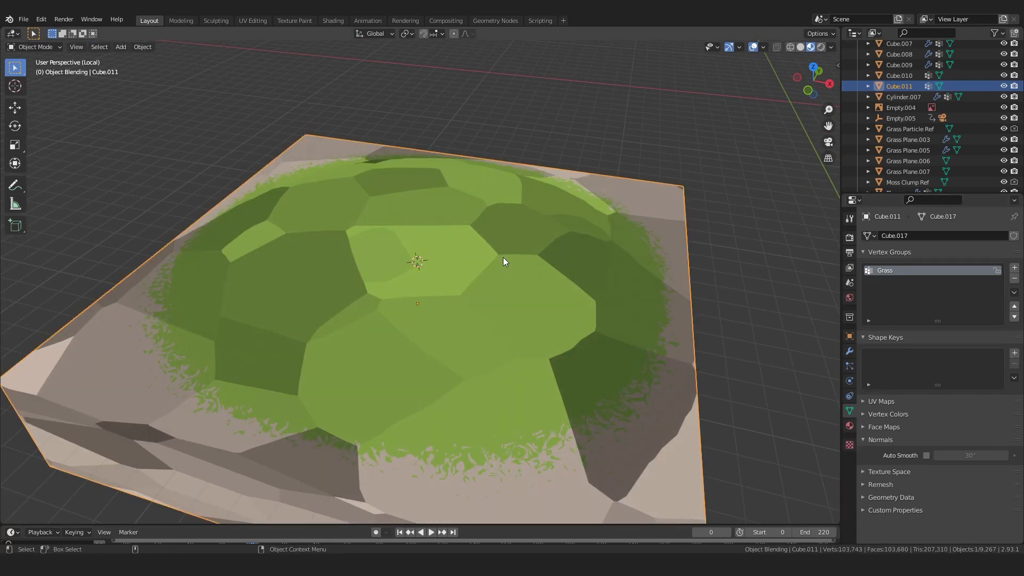
{"action": "key", "text": "Tab"}
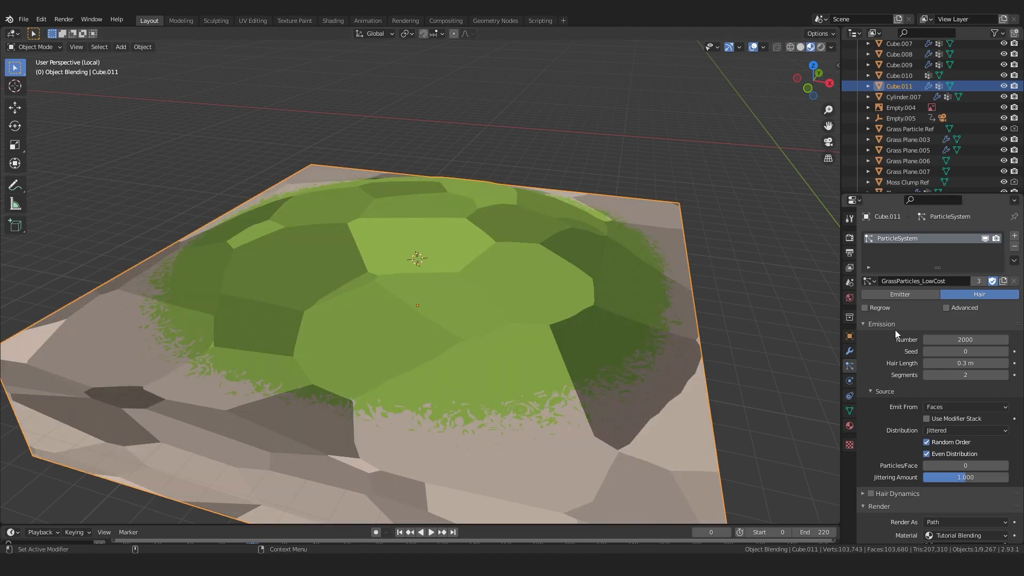
Step: Turn on Simple child strands for fuller grass, viewing the grass faces in Edit Mode
{"action": "scroll", "scroll_direction": "down", "scroll_amount": 3}
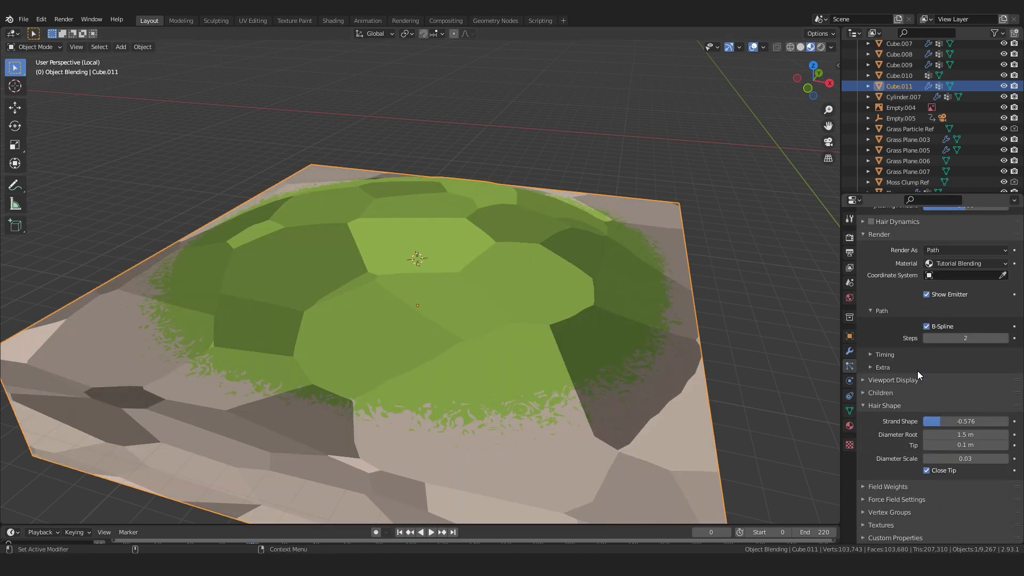
{"action": "key", "text": "Tab"}
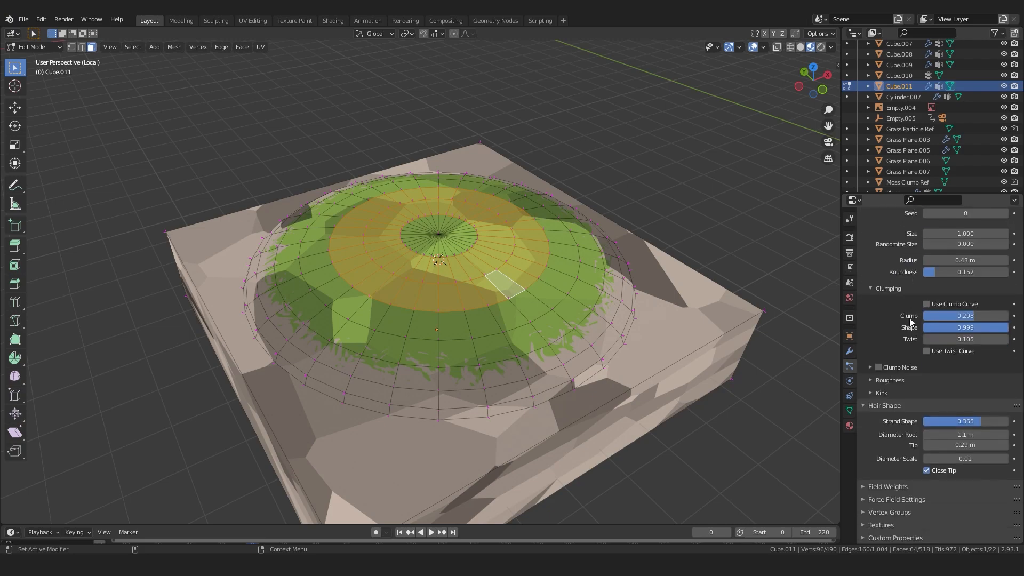
{"action": "left_click", "coordinate": [889, 511]}
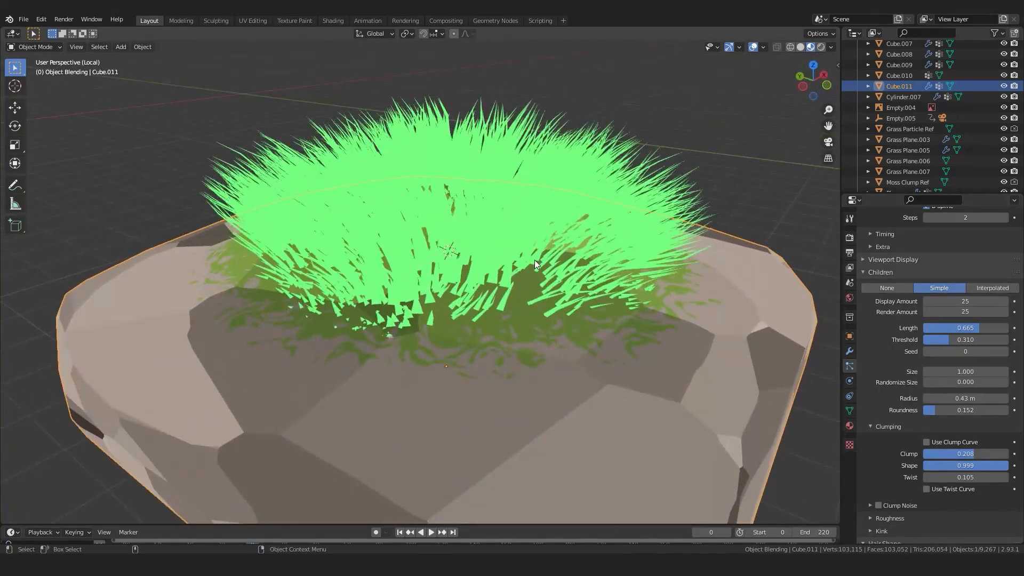
{"action": "key", "text": "Tab"}
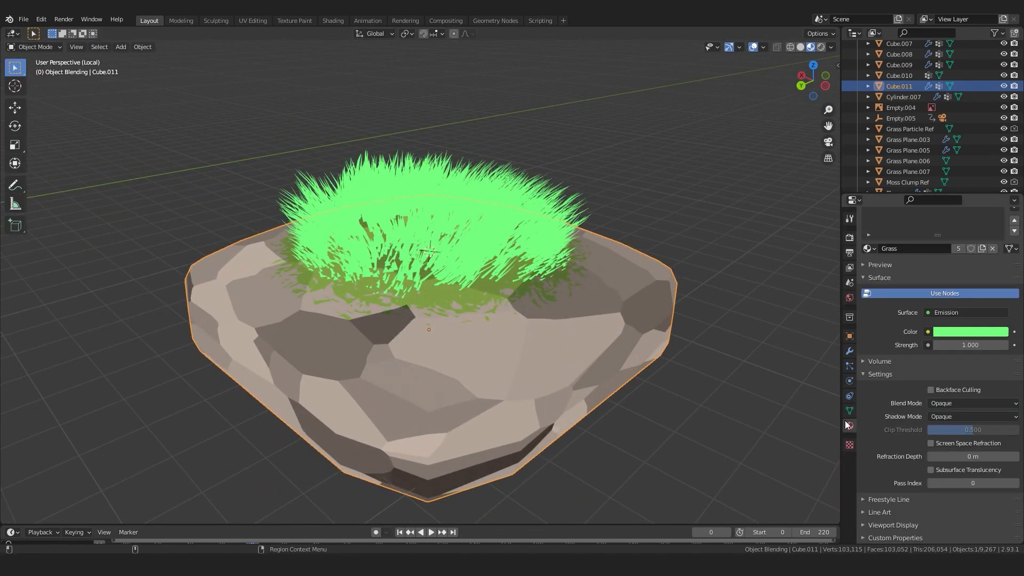
Step: Darken the Grass emission colour, then view the Tutorial Blending node tree in Shading
{"action": "left_click", "coordinate": [970, 331]}
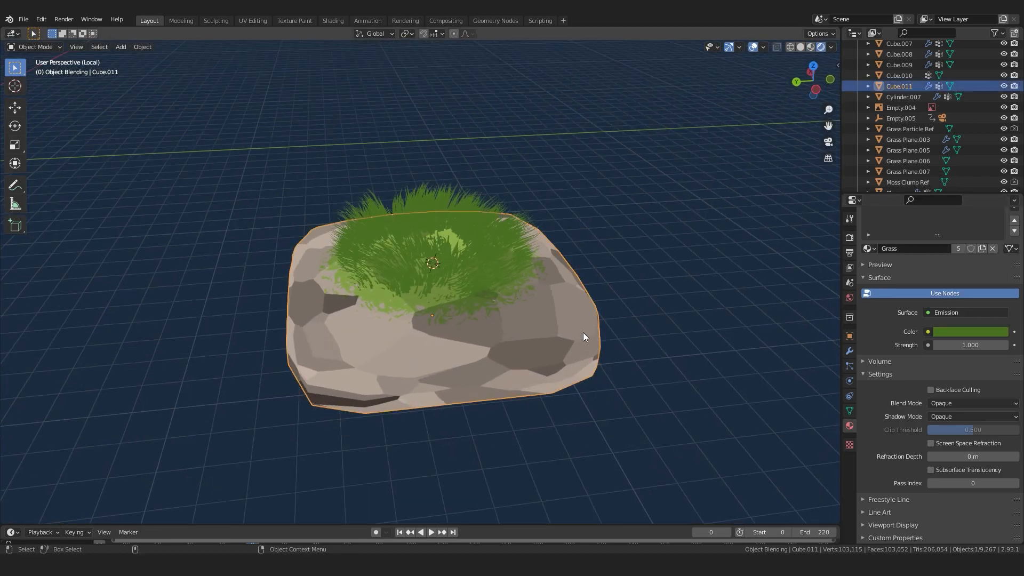
{"action": "left_click", "coordinate": [332, 20]}
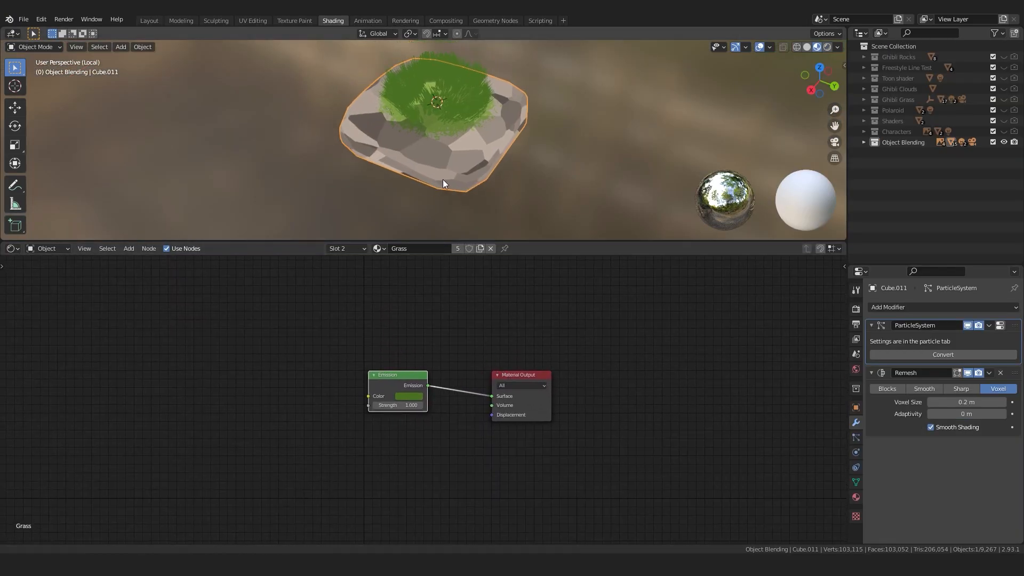
{"action": "left_click", "coordinate": [346, 248]}
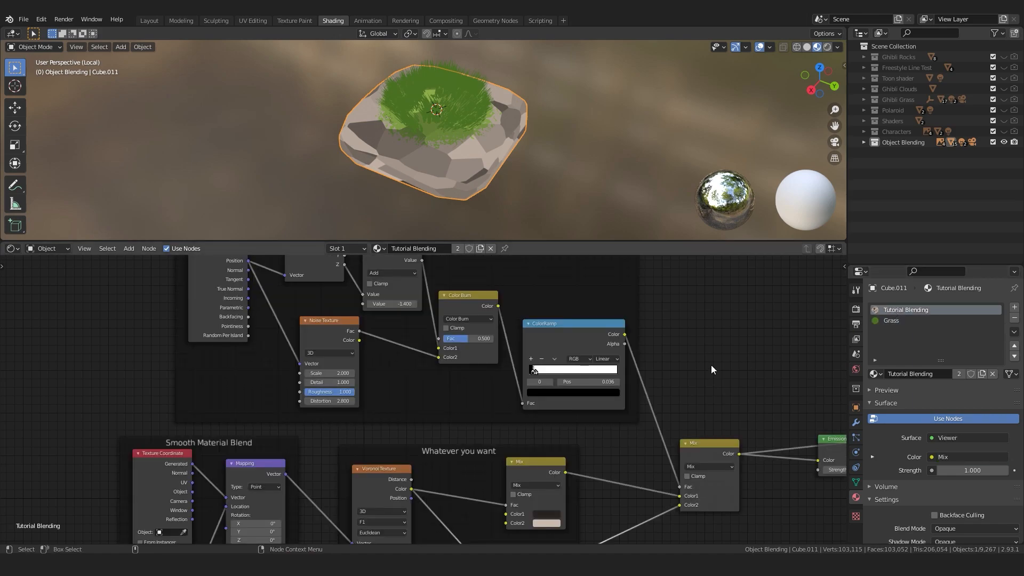
{"action": "scroll", "scroll_direction": "down", "scroll_amount": 3}
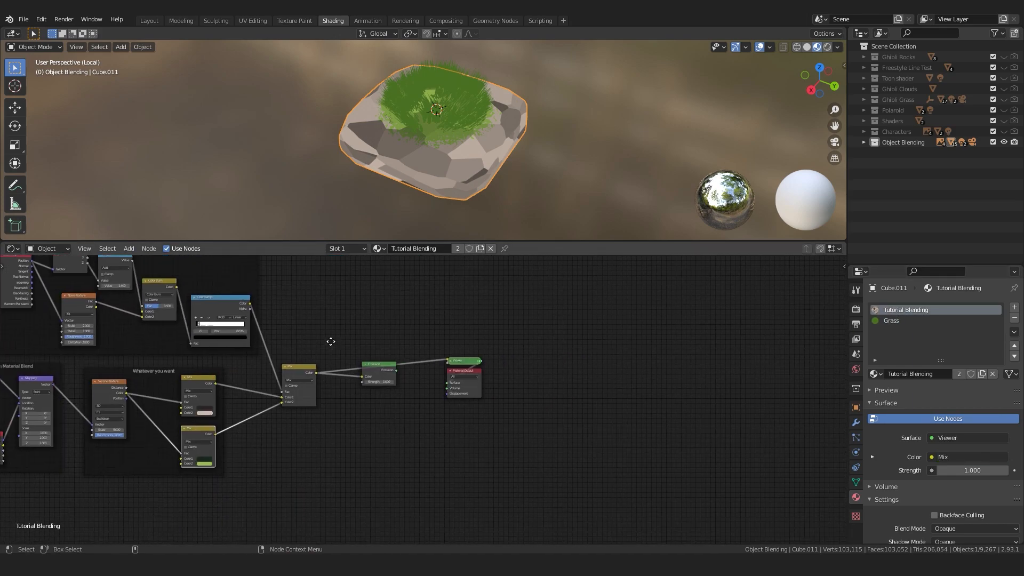